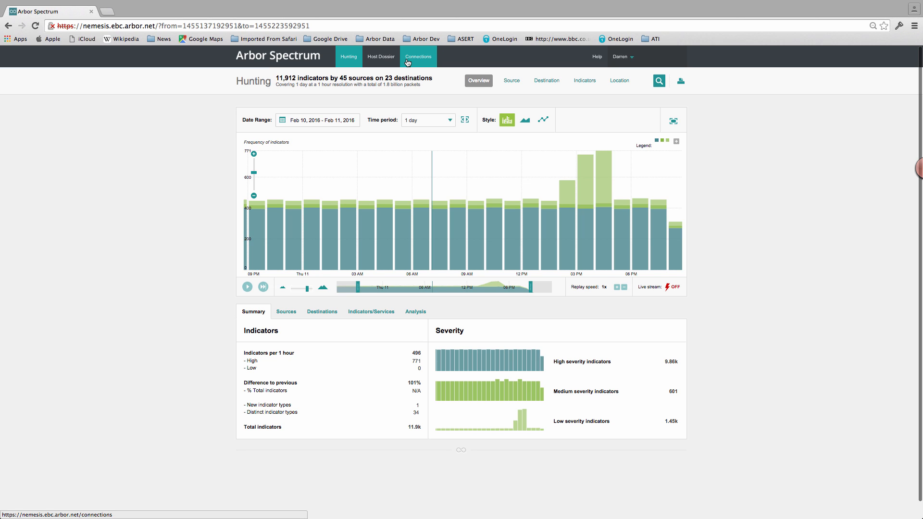
{"action": "mouse_move", "coordinate": [516, 247]}
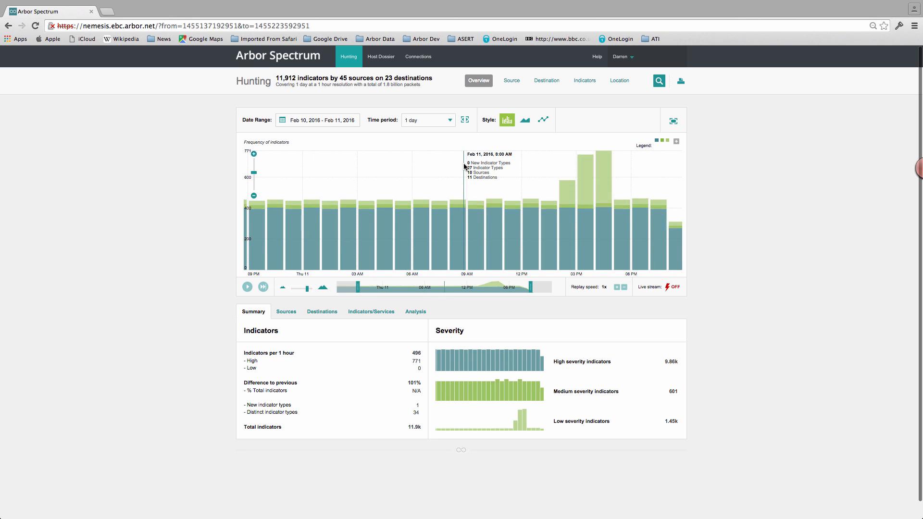
Show the Time period choices to narrow the hunting timeline to 1 minute of live data.
{"action": "left_click", "coordinate": [427, 120]}
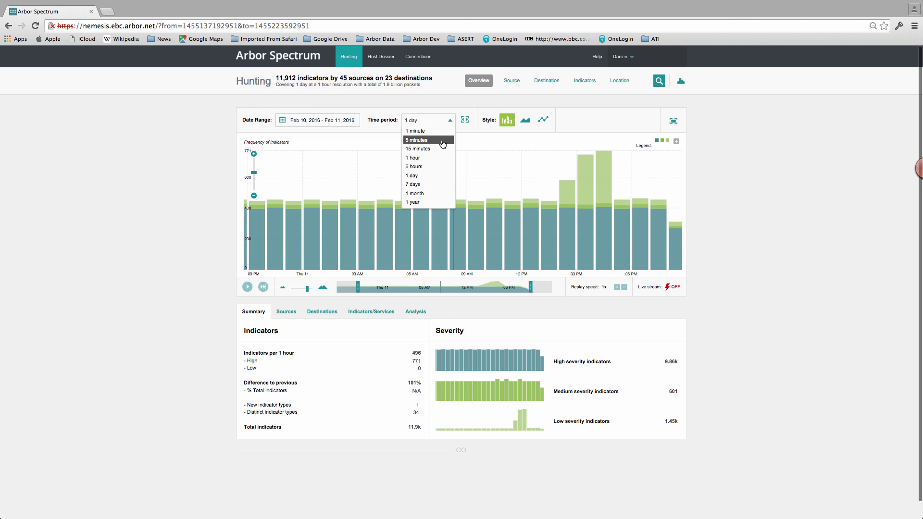
{"action": "mouse_move", "coordinate": [428, 175]}
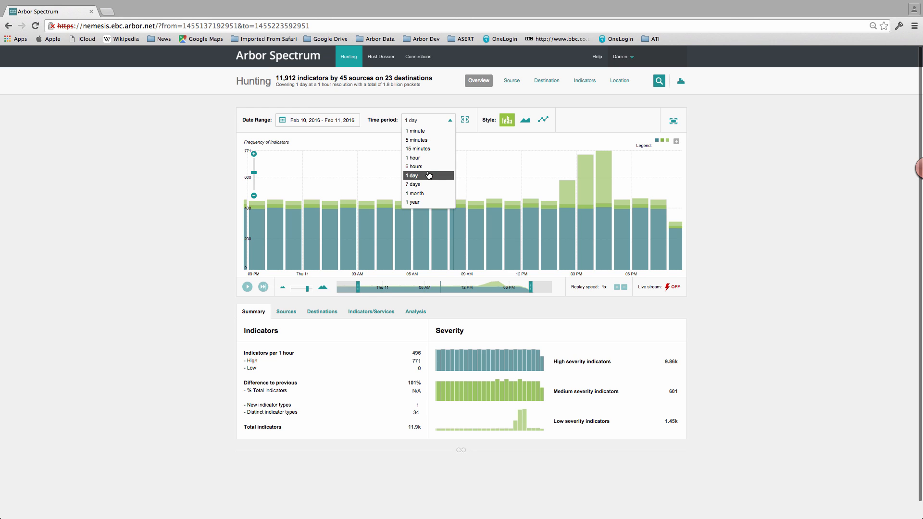
{"action": "mouse_move", "coordinate": [467, 196]}
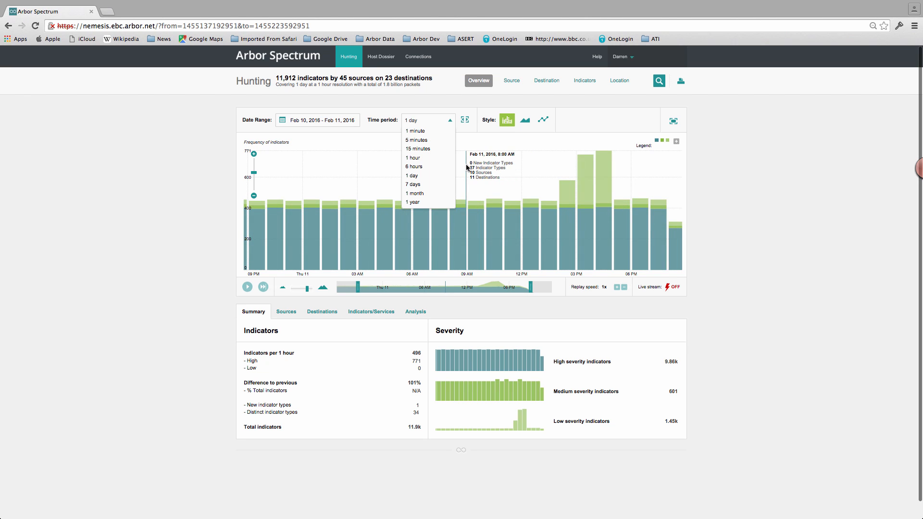
{"action": "mouse_move", "coordinate": [471, 177]}
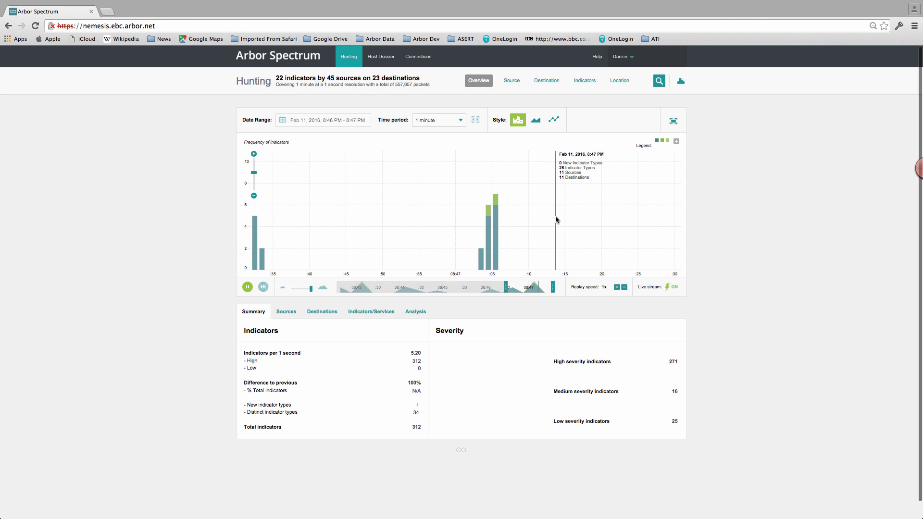
Zoom the live timeline out to 2, 5 and then 9 minutes of indicators.
{"action": "left_click", "coordinate": [262, 287]}
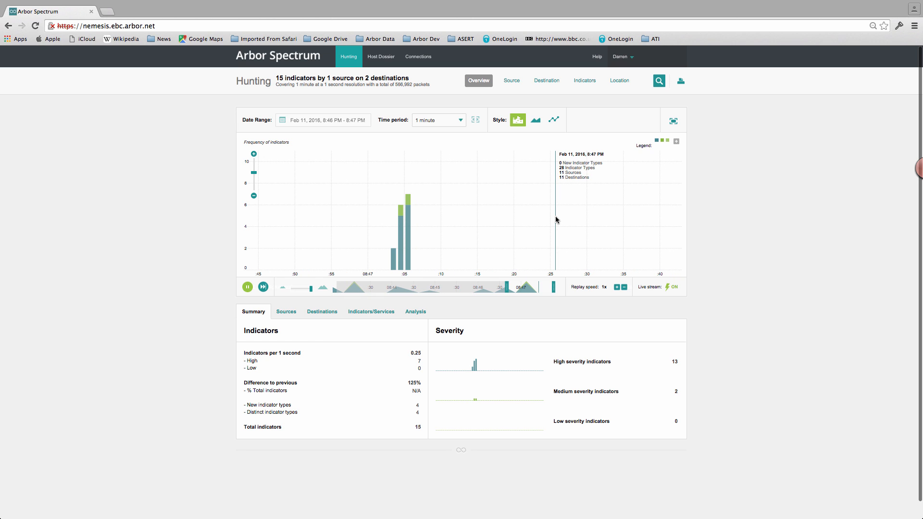
{"action": "mouse_move", "coordinate": [403, 198]}
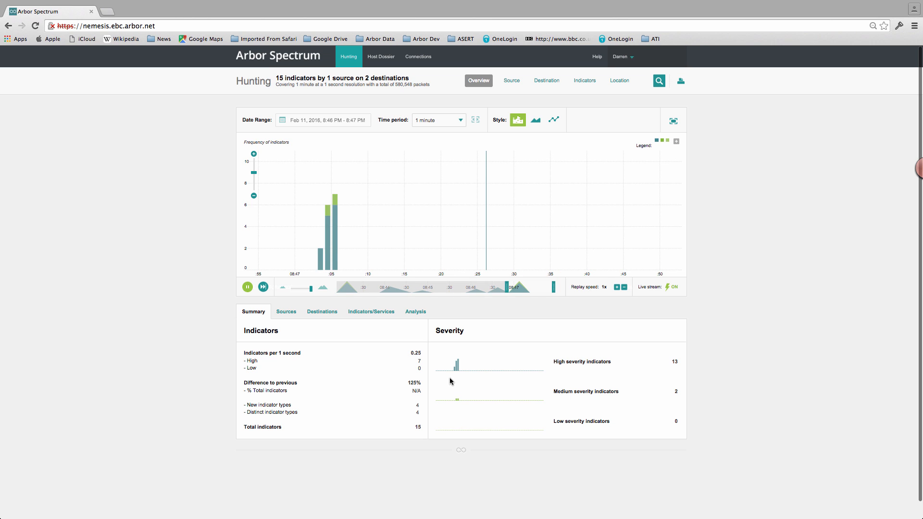
{"action": "mouse_move", "coordinate": [419, 189]}
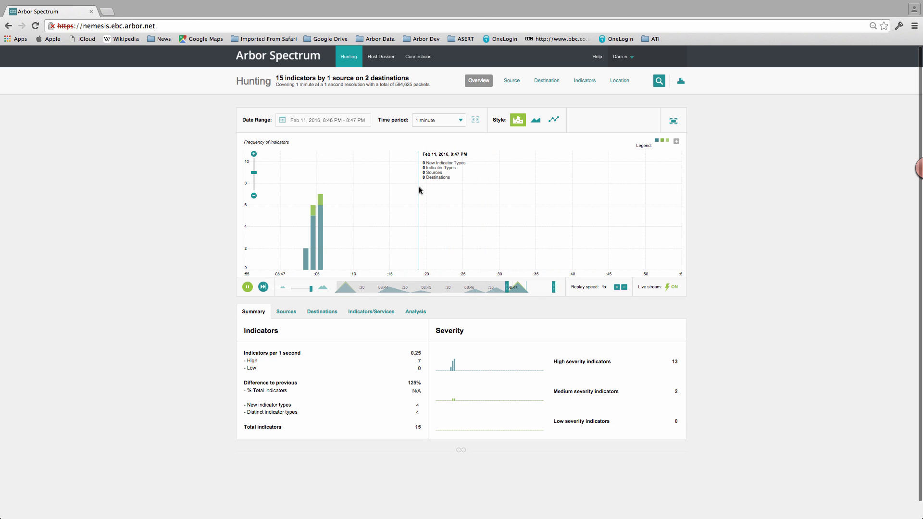
{"action": "left_click", "coordinate": [438, 120]}
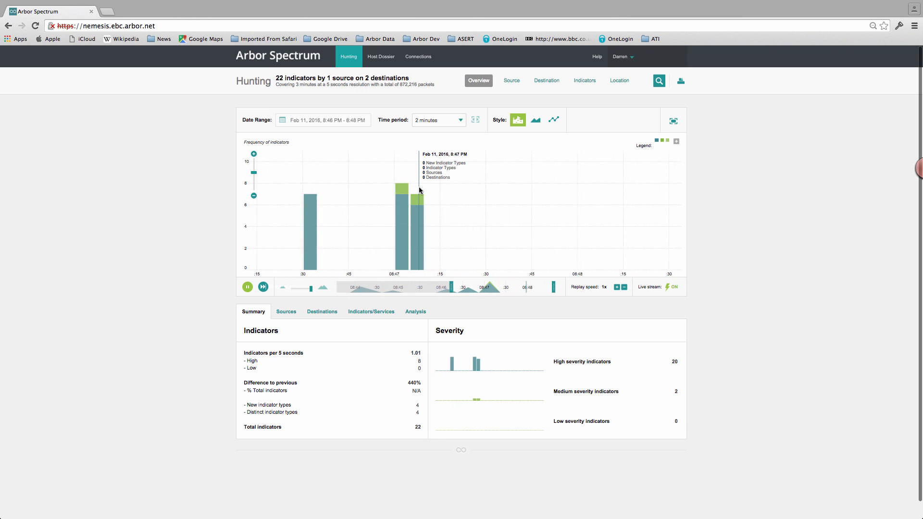
{"action": "left_click", "coordinate": [438, 120]}
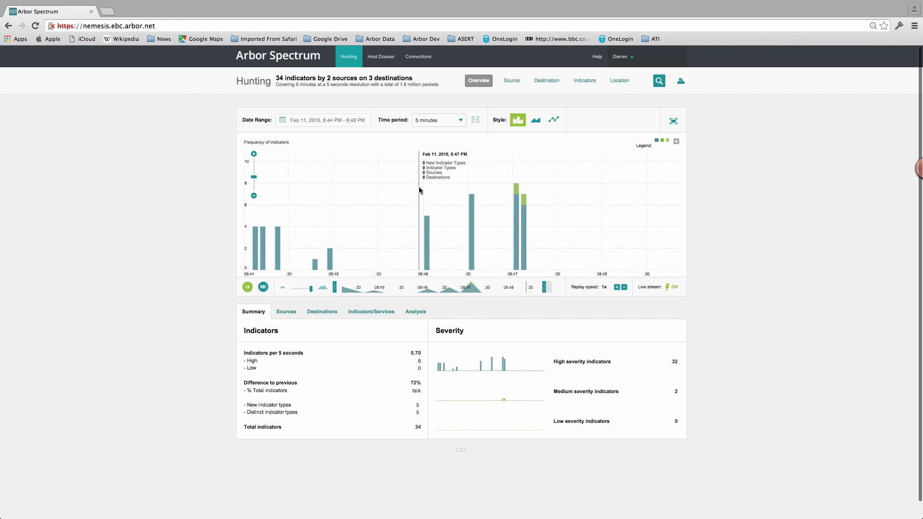
{"action": "left_click", "coordinate": [438, 120]}
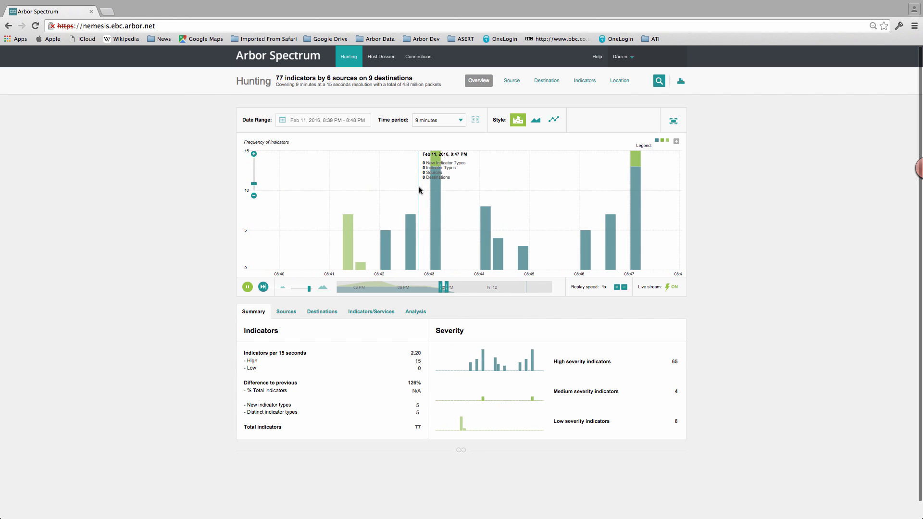
{"action": "mouse_move", "coordinate": [418, 229]}
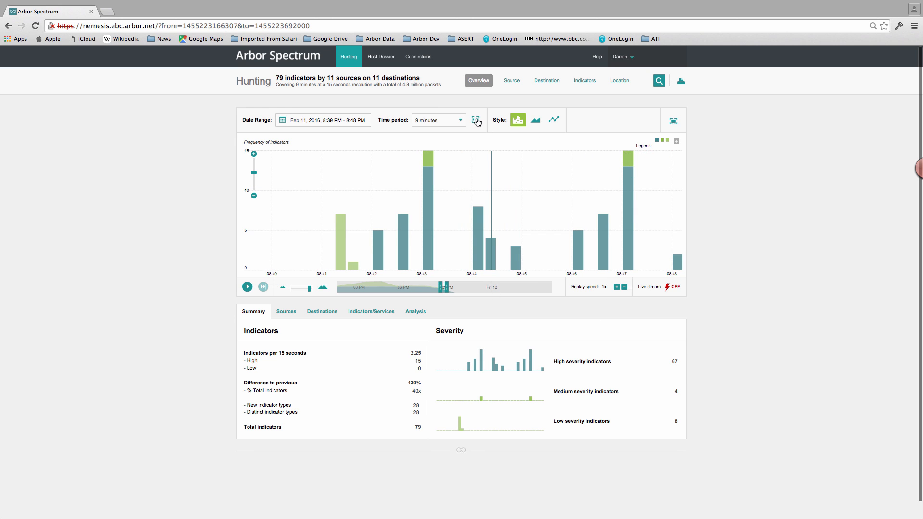
Expand the timeline to the full two-month history, Dec 16, 2015 to Feb 11, 2016.
{"action": "left_click", "coordinate": [476, 120]}
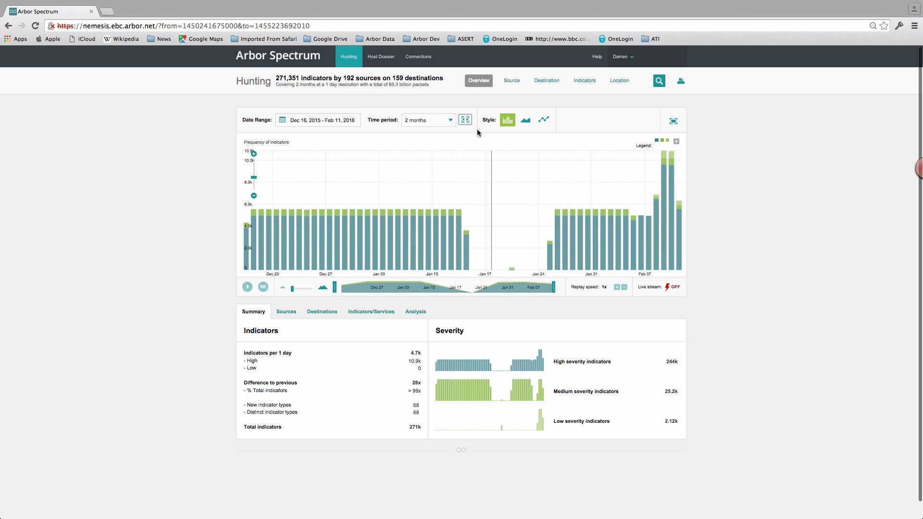
{"action": "mouse_move", "coordinate": [567, 231]}
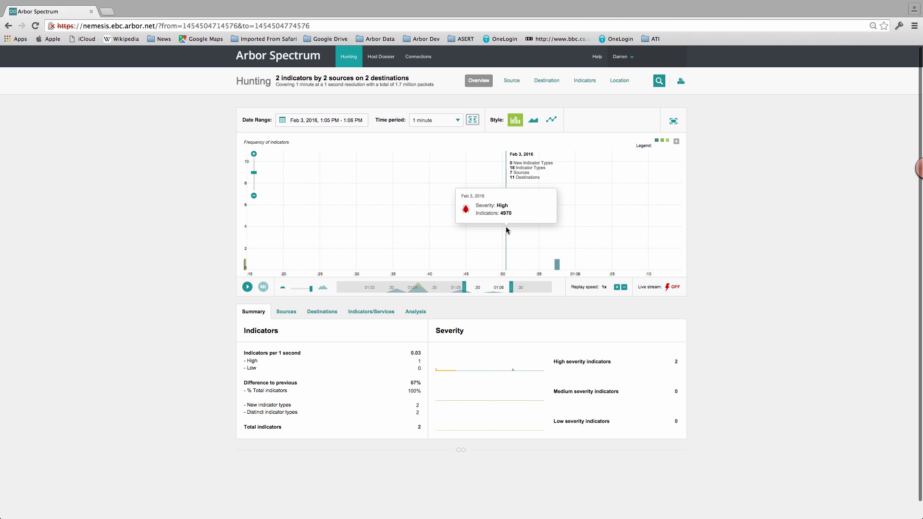
{"action": "mouse_move", "coordinate": [503, 163]}
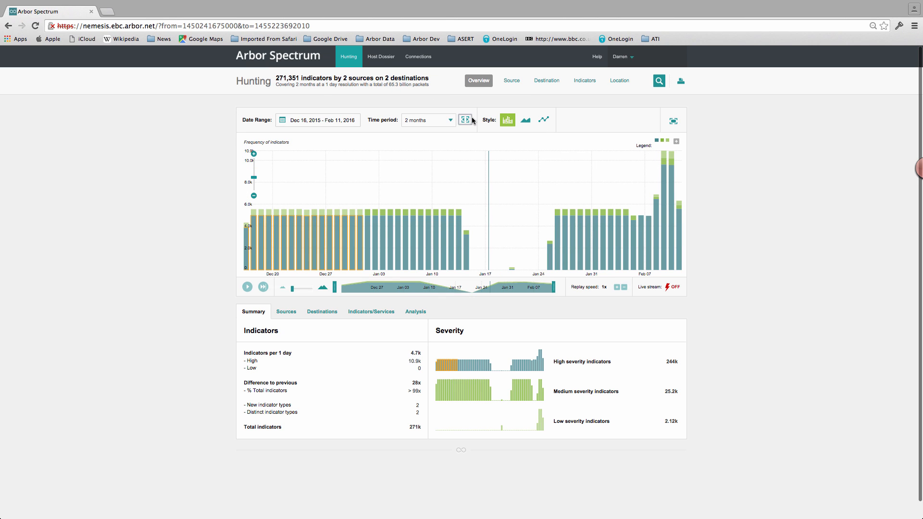
Reset to Overview, then break the two-month data down by Source, Destination and Indicators.
{"action": "left_click", "coordinate": [478, 81]}
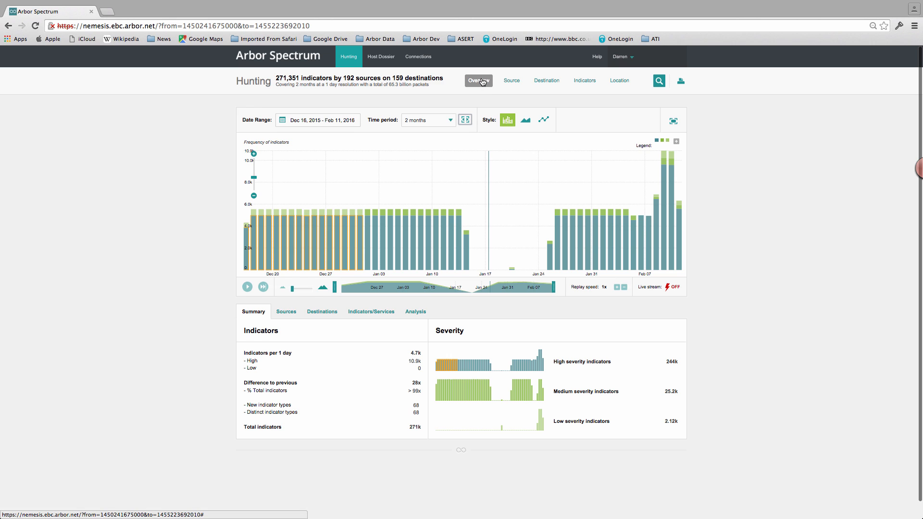
{"action": "mouse_move", "coordinate": [449, 231]}
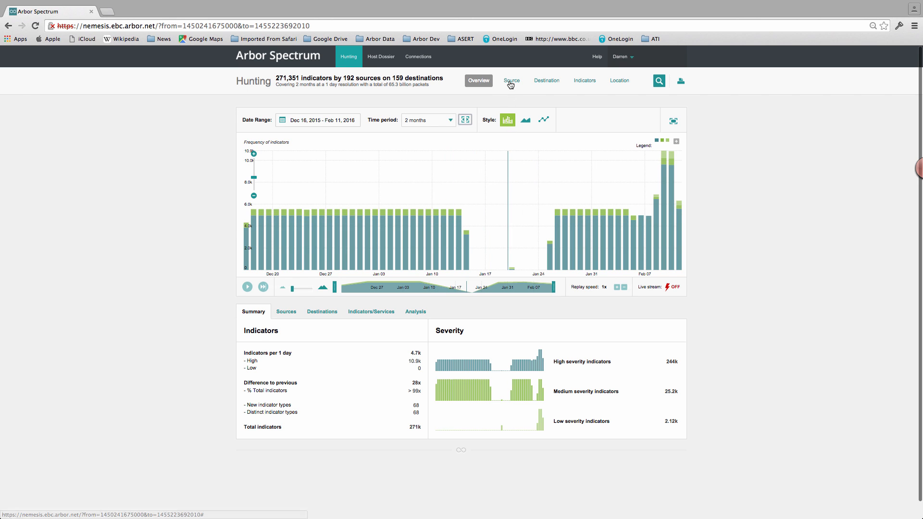
{"action": "left_click", "coordinate": [511, 81]}
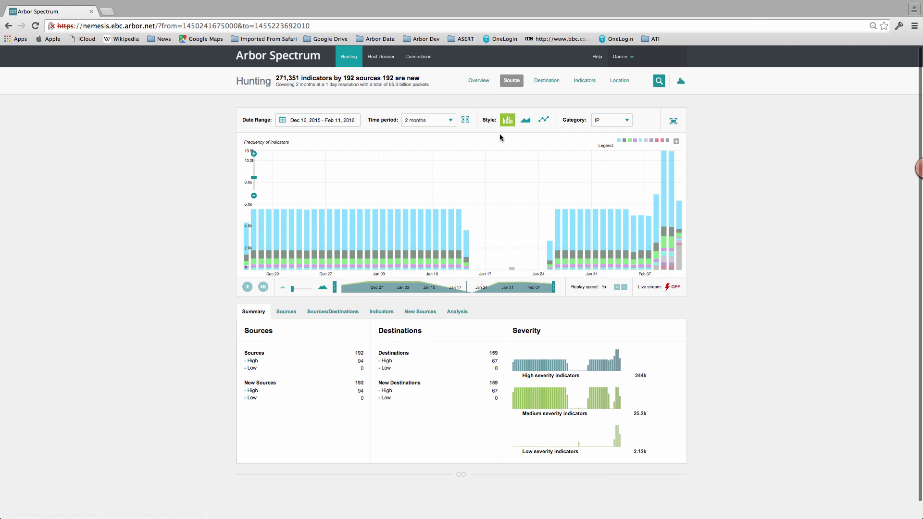
{"action": "left_click", "coordinate": [546, 81]}
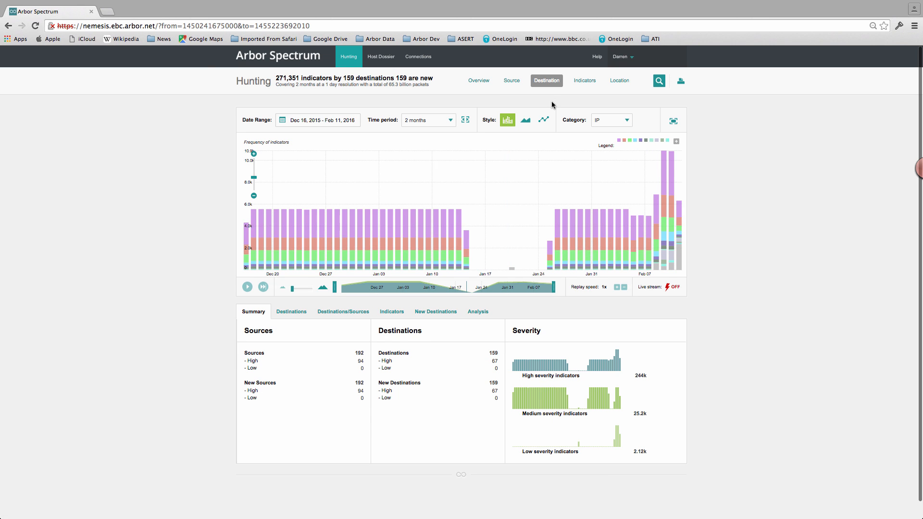
{"action": "left_click", "coordinate": [584, 81]}
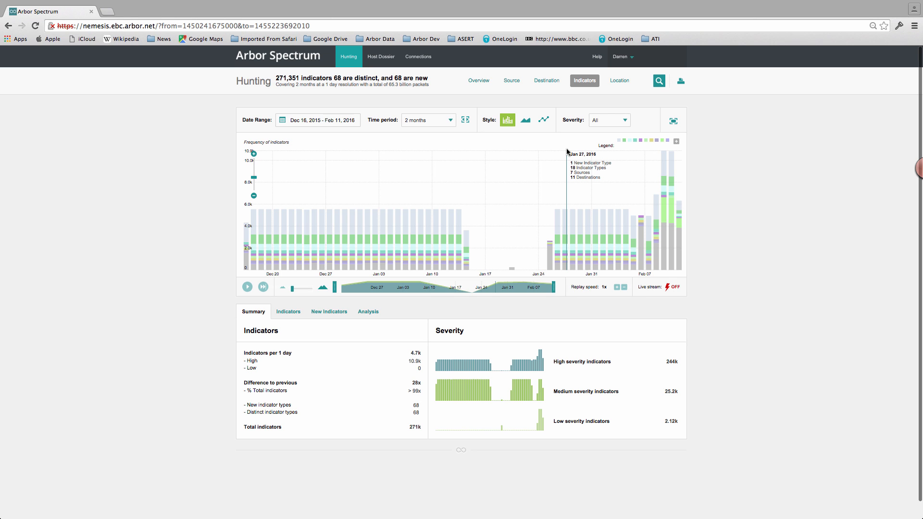
{"action": "mouse_move", "coordinate": [440, 217]}
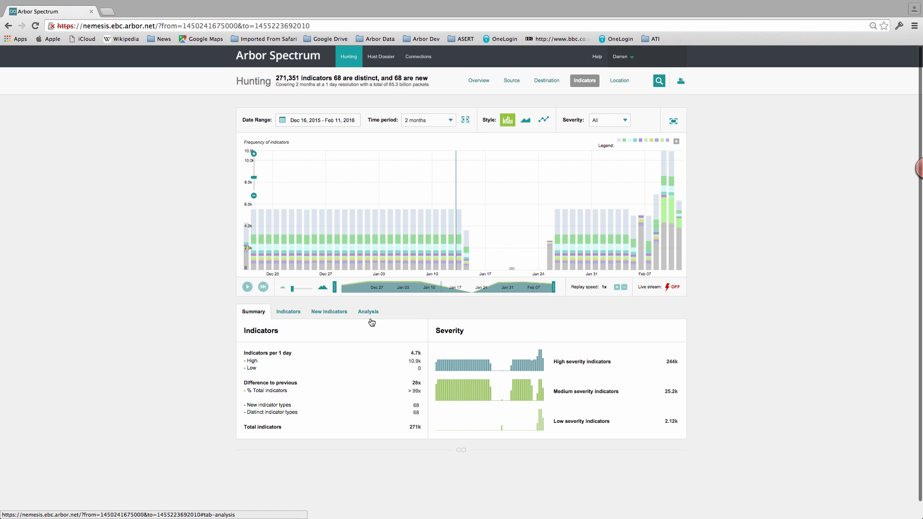
{"action": "mouse_move", "coordinate": [434, 227]}
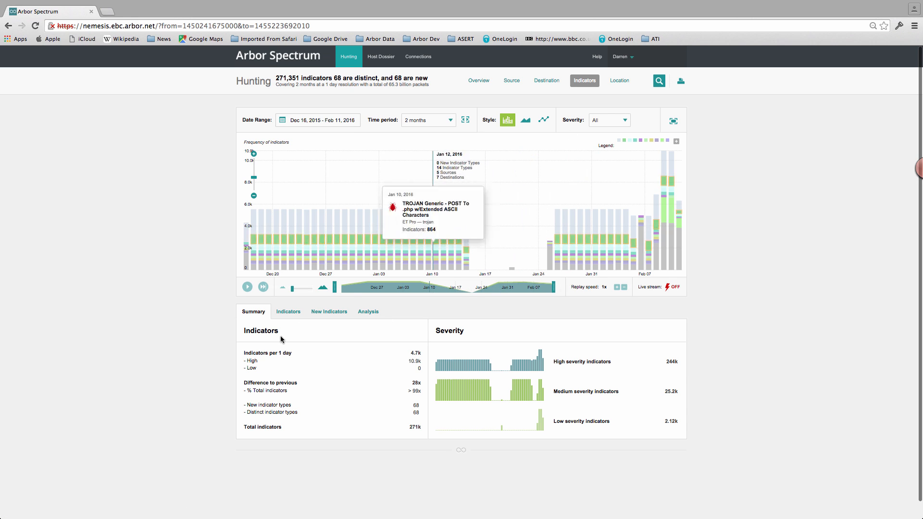
List all indicators ranked by count, Zbot POST Request to C2 leading at 44%.
{"action": "left_click", "coordinate": [288, 312]}
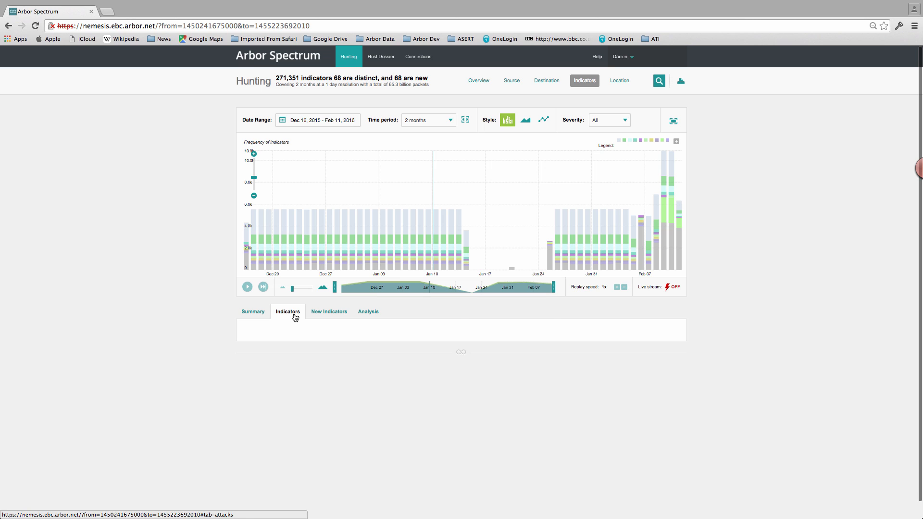
{"action": "left_click", "coordinate": [287, 311]}
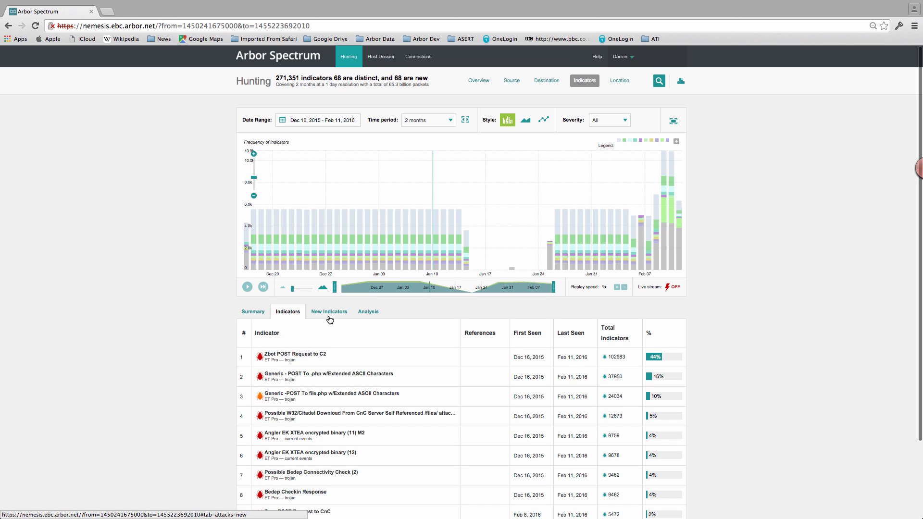
{"action": "mouse_move", "coordinate": [361, 318]}
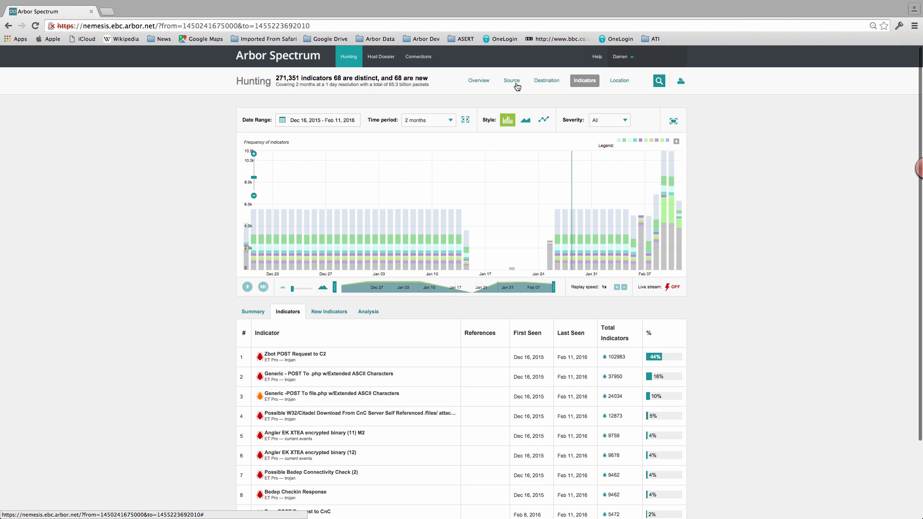
Break the hunting results down by source, 271,351 indicators from 192 sources.
{"action": "left_click", "coordinate": [510, 80]}
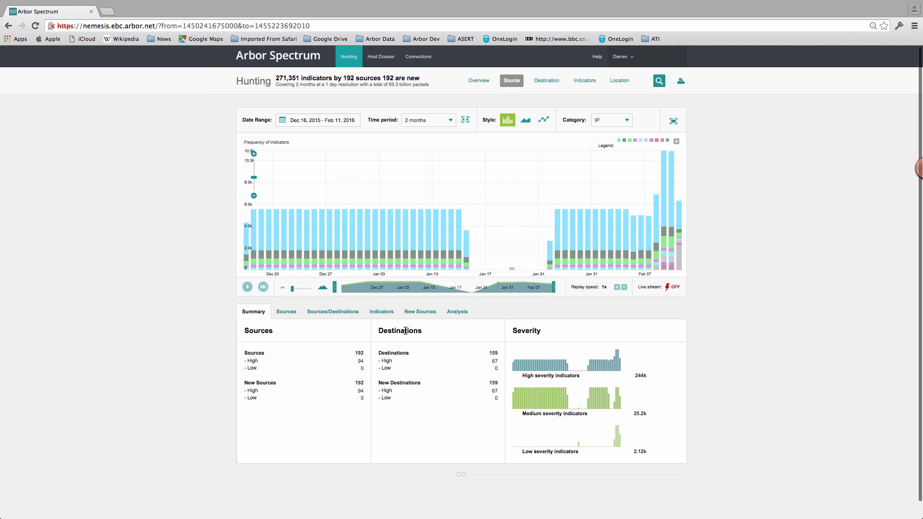
{"action": "mouse_move", "coordinate": [291, 316]}
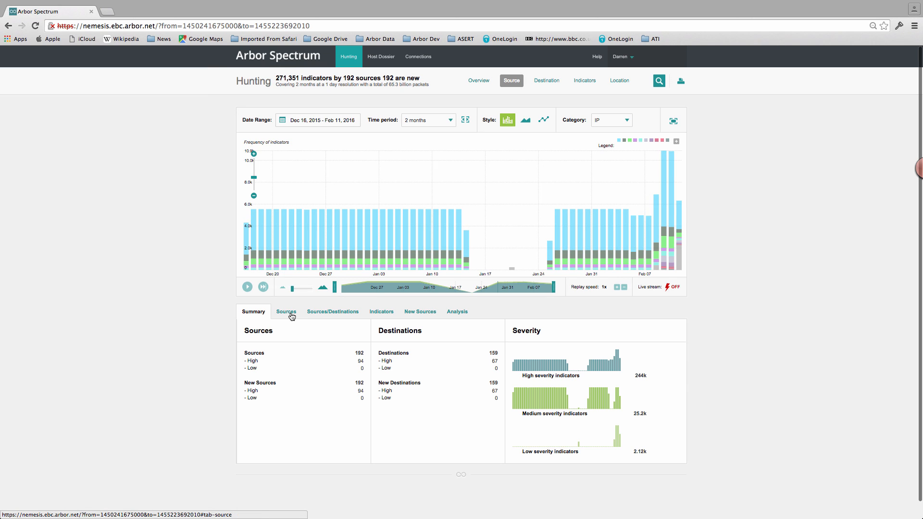
{"action": "mouse_move", "coordinate": [321, 318]}
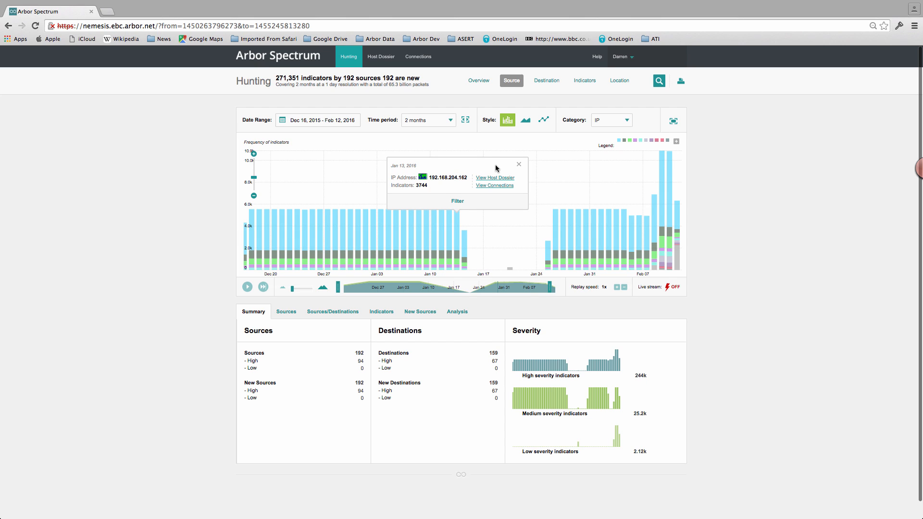
{"action": "mouse_move", "coordinate": [496, 171]}
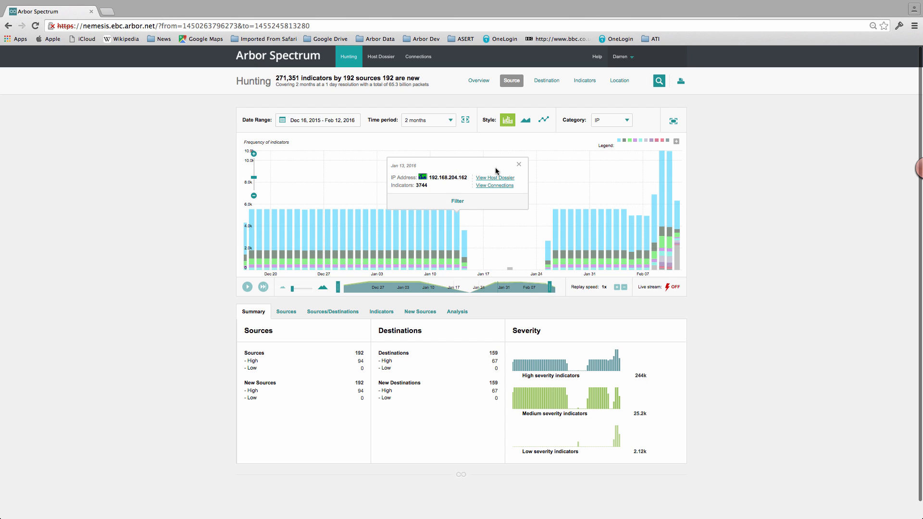
{"action": "mouse_move", "coordinate": [496, 174]}
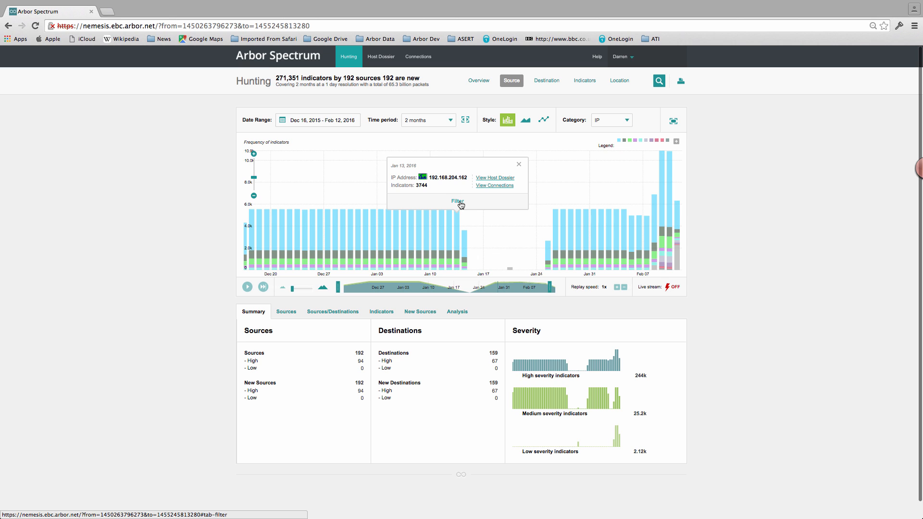
{"action": "mouse_move", "coordinate": [445, 130]}
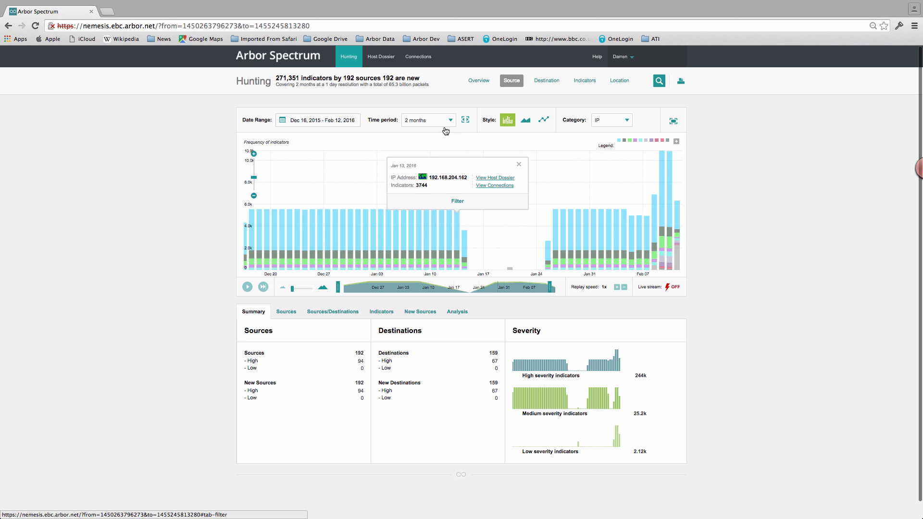
{"action": "mouse_move", "coordinate": [353, 128]}
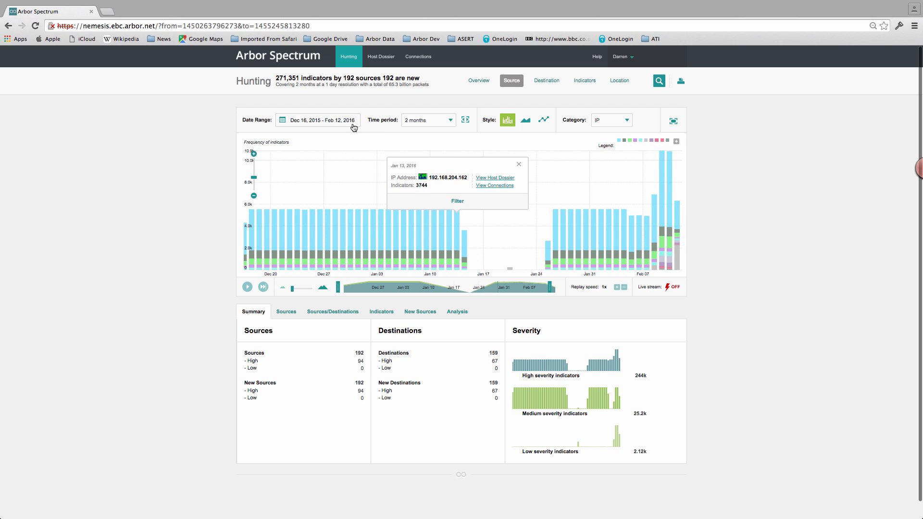
Limit the date range to Feb 11, 2016, showing 10,002 indicators from 10 sources.
{"action": "left_click", "coordinate": [449, 121]}
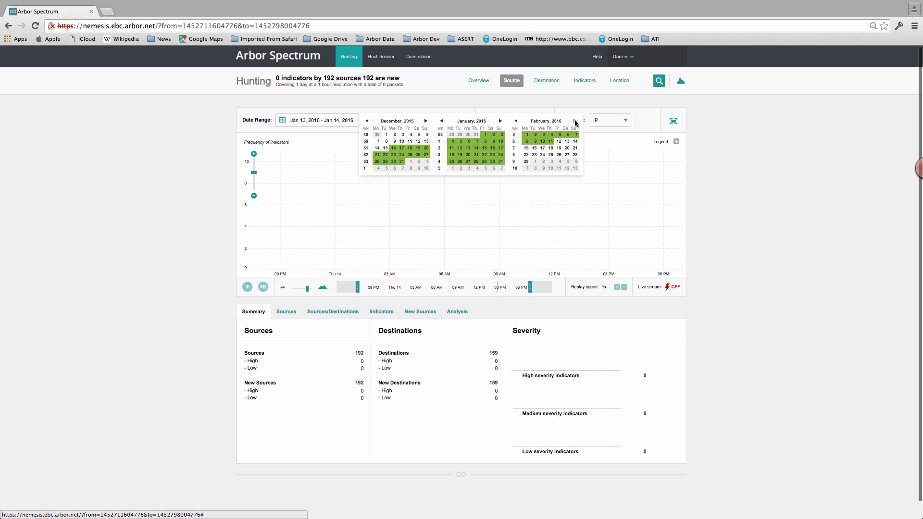
{"action": "left_click", "coordinate": [549, 141]}
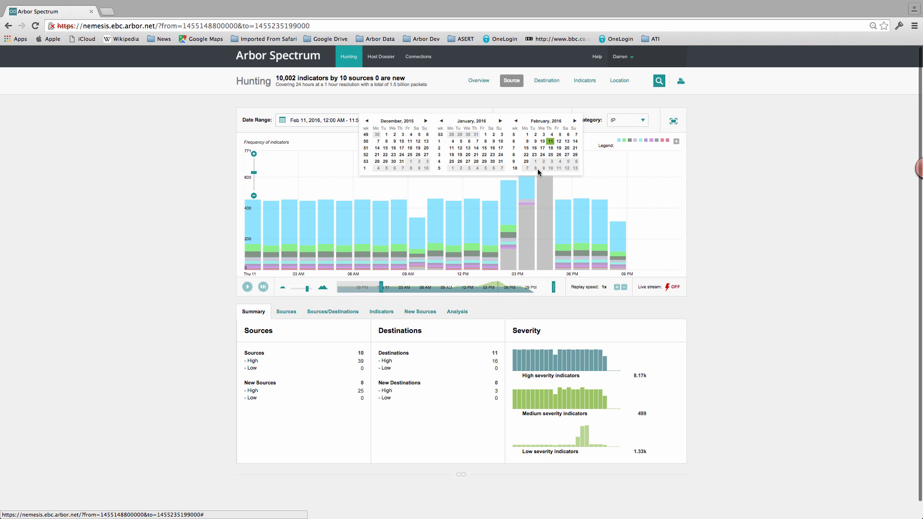
{"action": "left_click", "coordinate": [548, 141]}
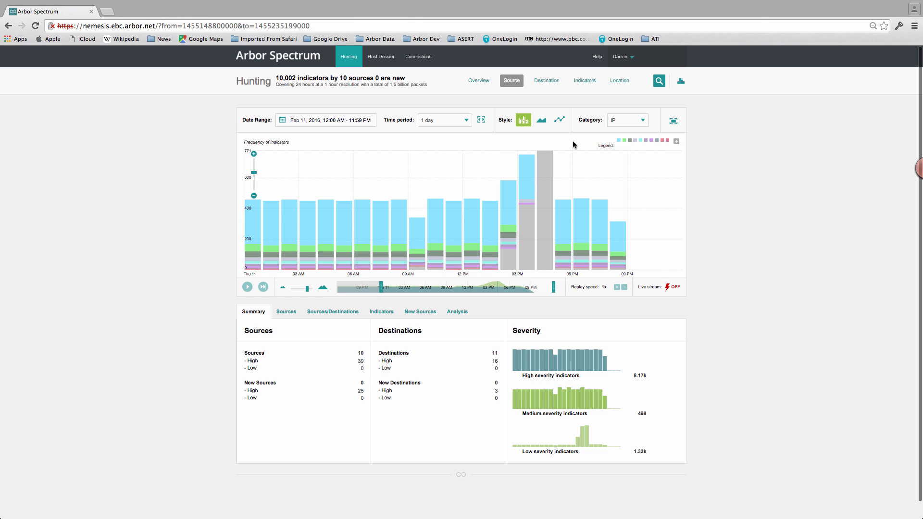
{"action": "mouse_move", "coordinate": [623, 153]}
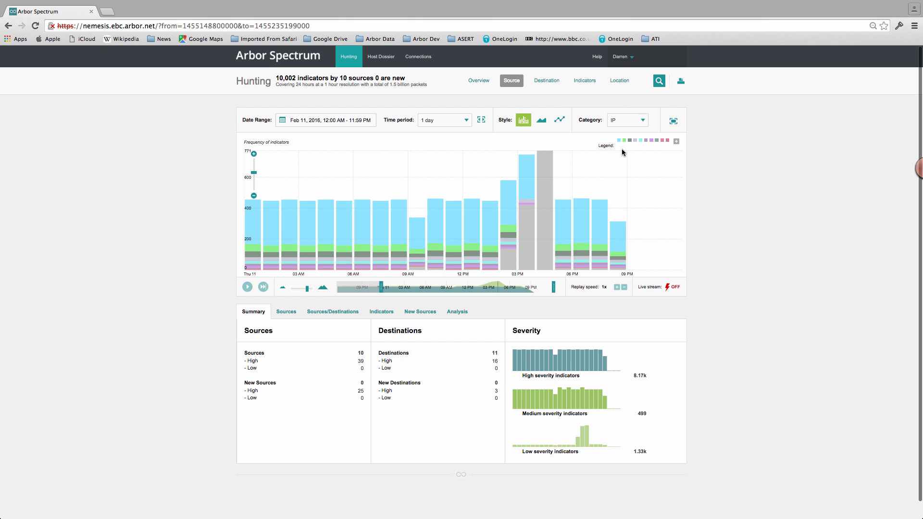
Search the hunting facets for 'Angler' and show its matching indicator signatures.
{"action": "left_click", "coordinate": [658, 81]}
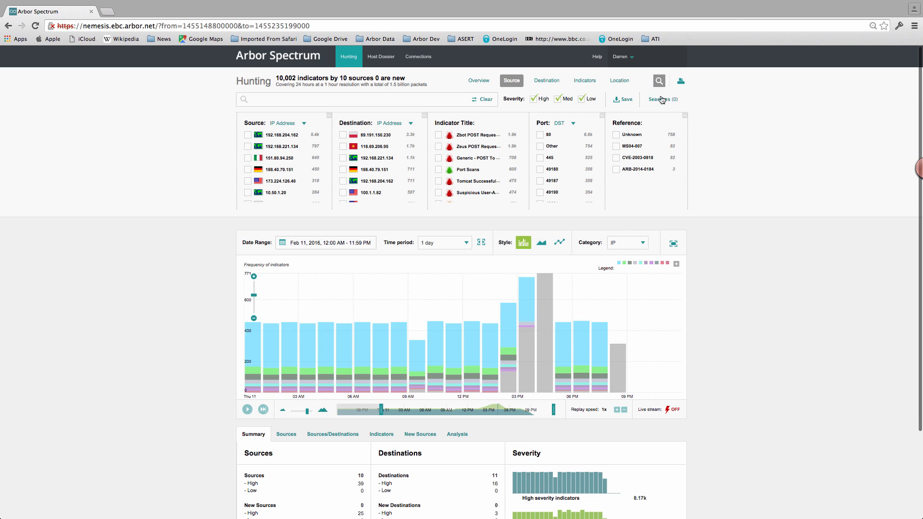
{"action": "mouse_move", "coordinate": [575, 186]}
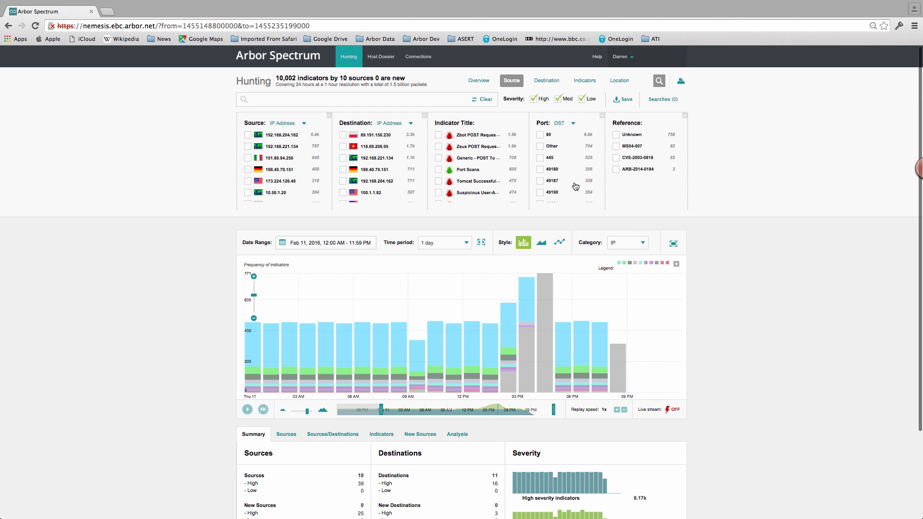
{"action": "mouse_move", "coordinate": [527, 179]}
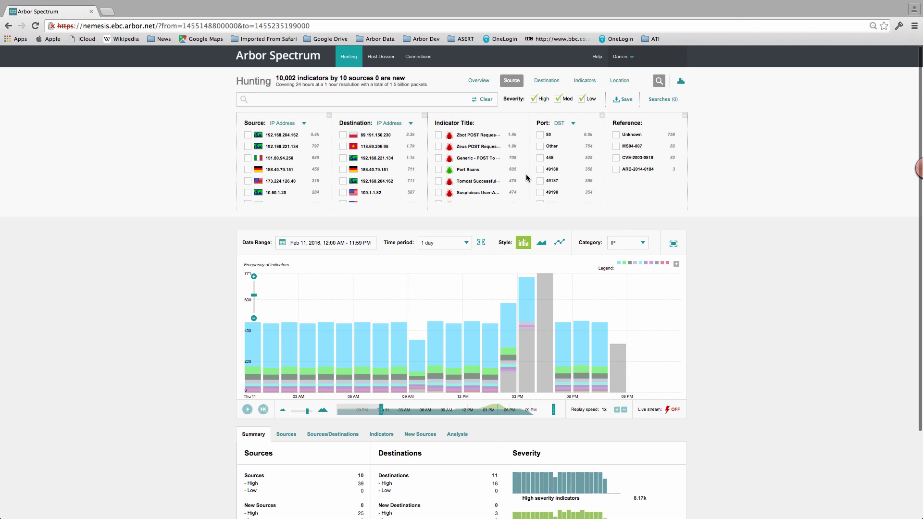
{"action": "mouse_move", "coordinate": [510, 228]}
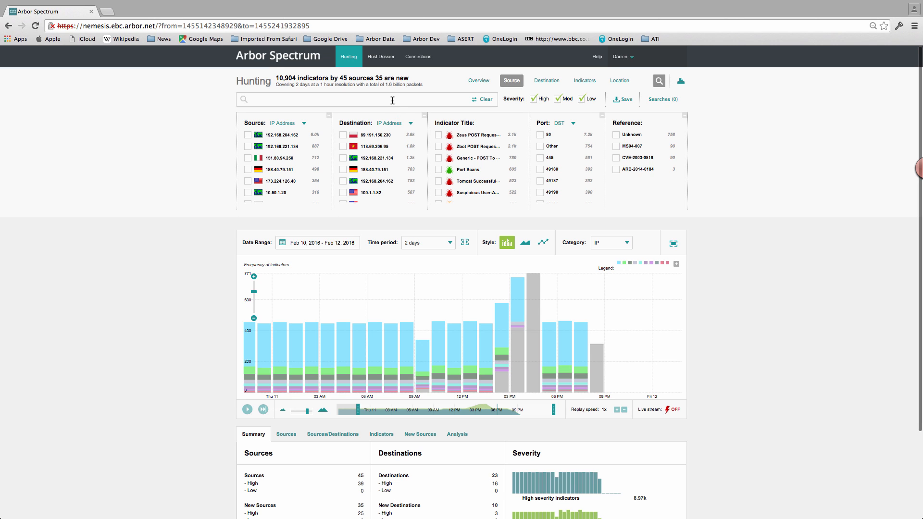
{"action": "mouse_move", "coordinate": [392, 103]}
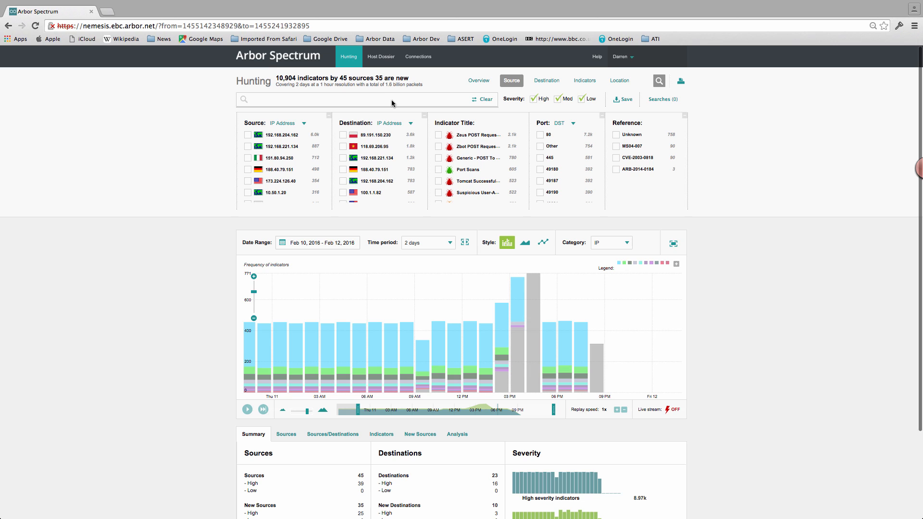
{"action": "type", "text": "A"}
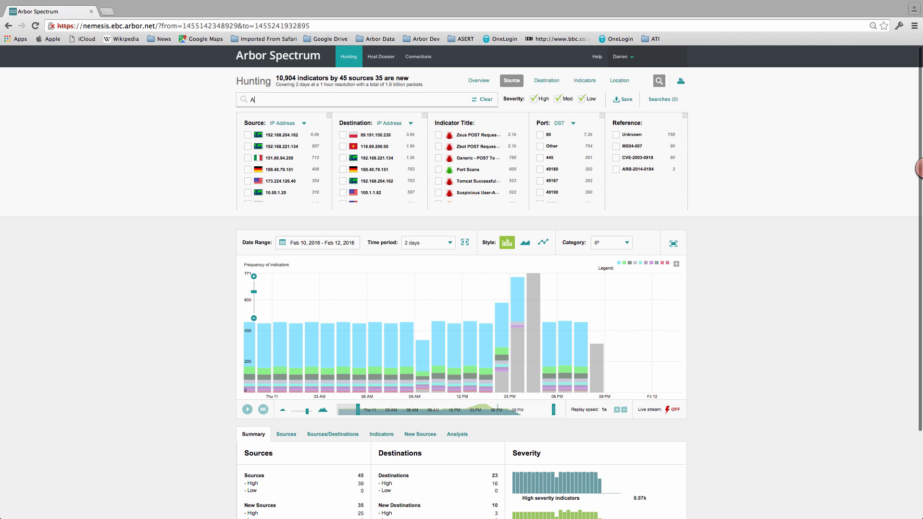
{"action": "type", "text": "ngler"}
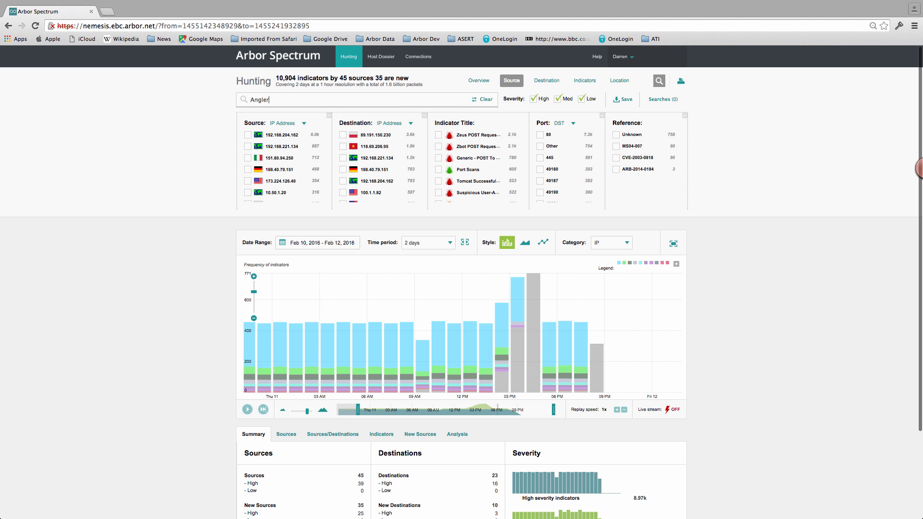
{"action": "left_click", "coordinate": [365, 99]}
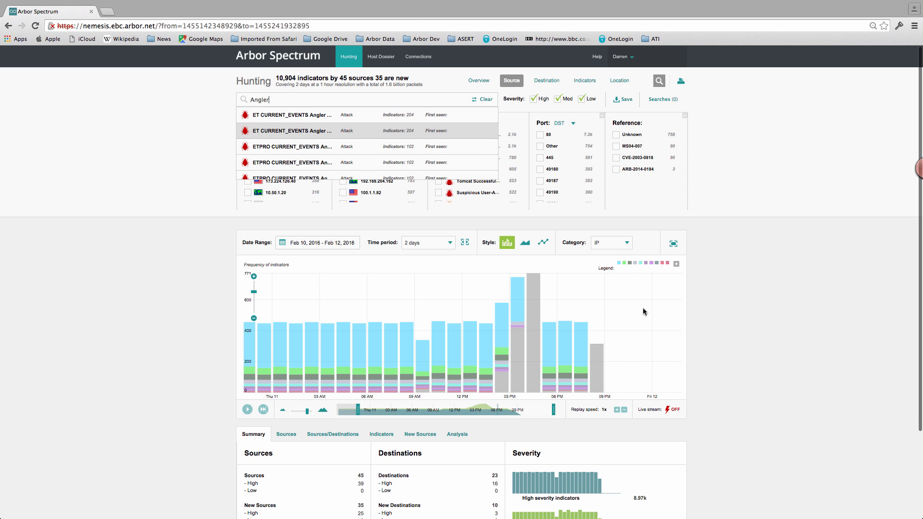
Show the chart Legend, then its Options list of series that can be added to the chart.
{"action": "left_click", "coordinate": [676, 263]}
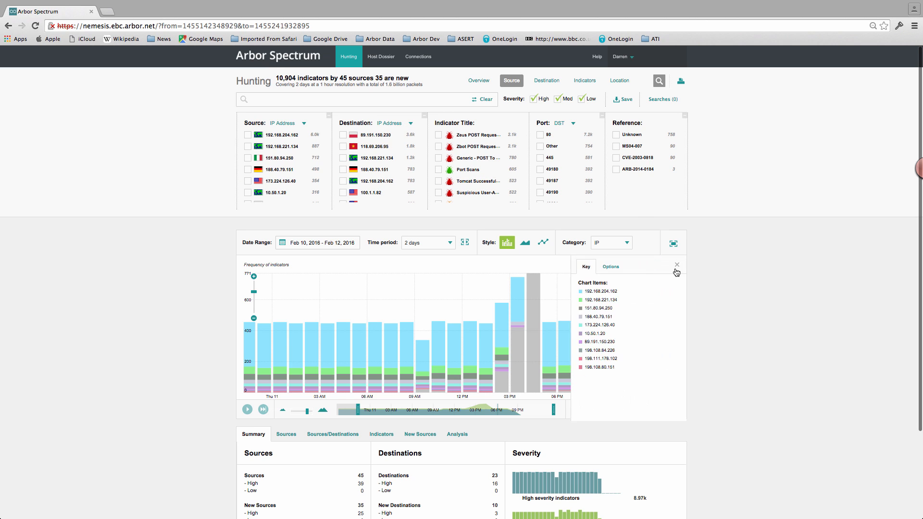
{"action": "left_click", "coordinate": [610, 266]}
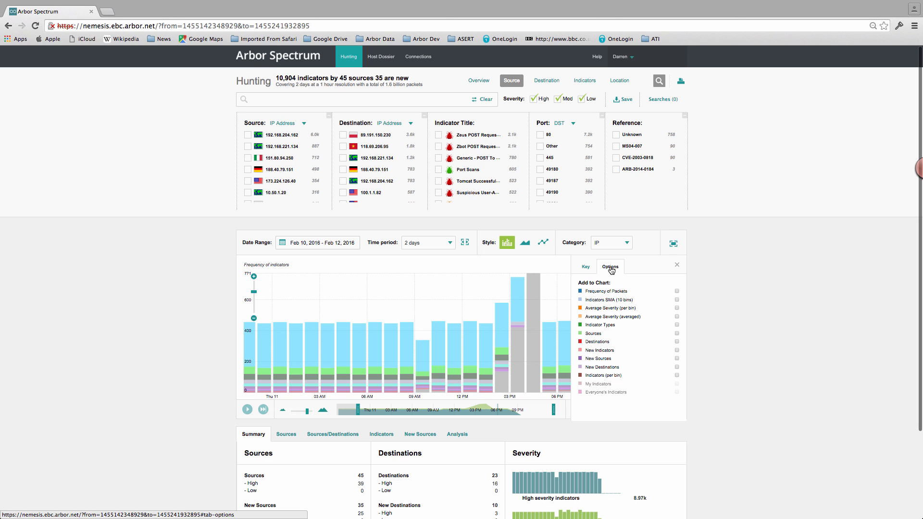
{"action": "mouse_move", "coordinate": [579, 278]}
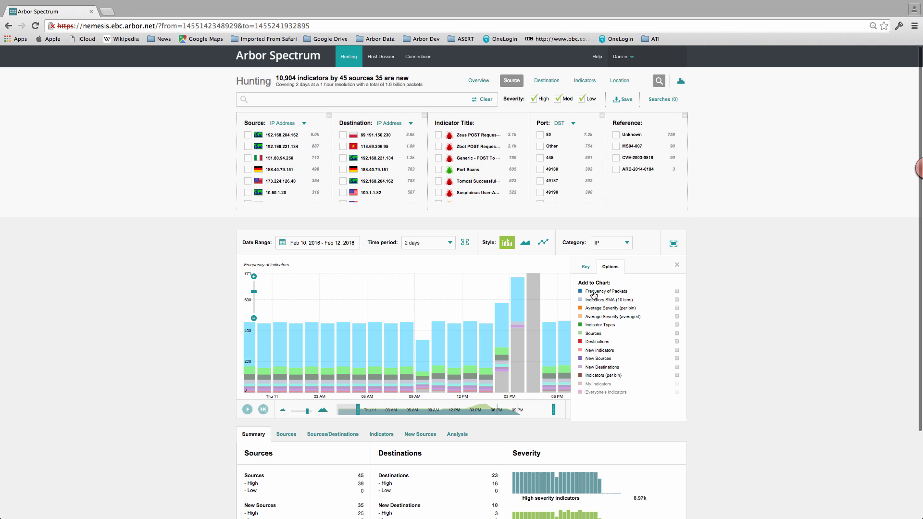
Filter the hunting results to reference ARB-2014-0184 (PlugX RAT), 3 indicators from 3 sources.
{"action": "left_click", "coordinate": [676, 265]}
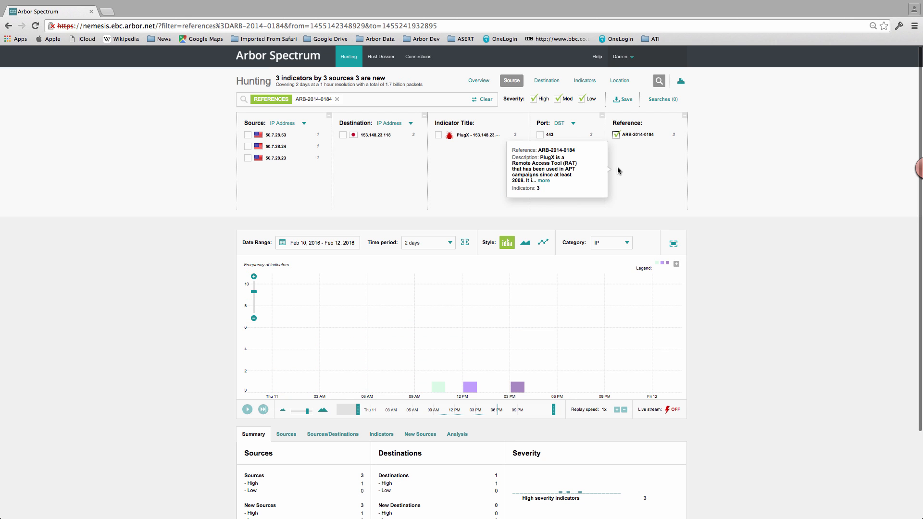
{"action": "mouse_move", "coordinate": [557, 161]}
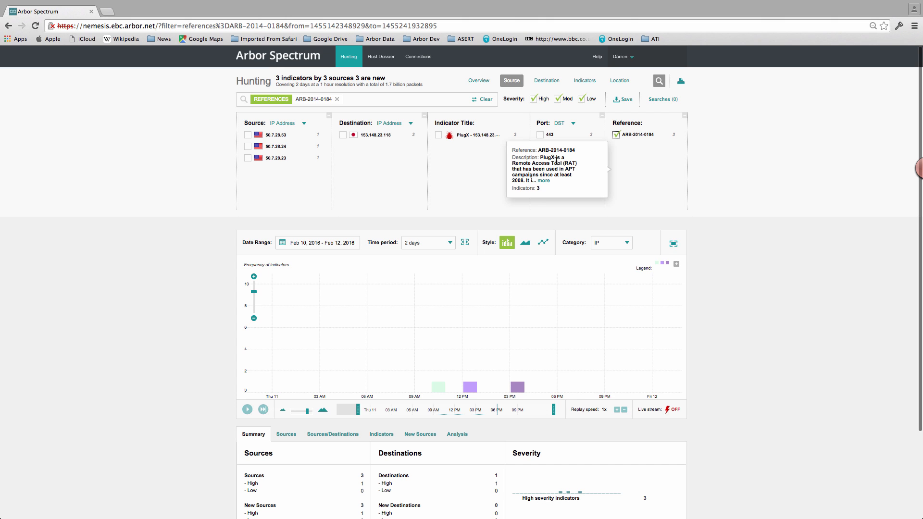
{"action": "mouse_move", "coordinate": [603, 159]}
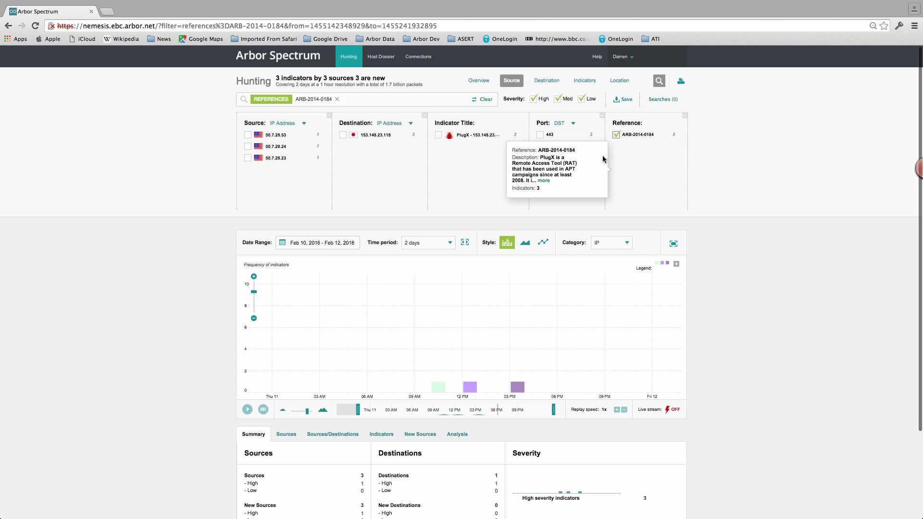
{"action": "mouse_move", "coordinate": [616, 140]}
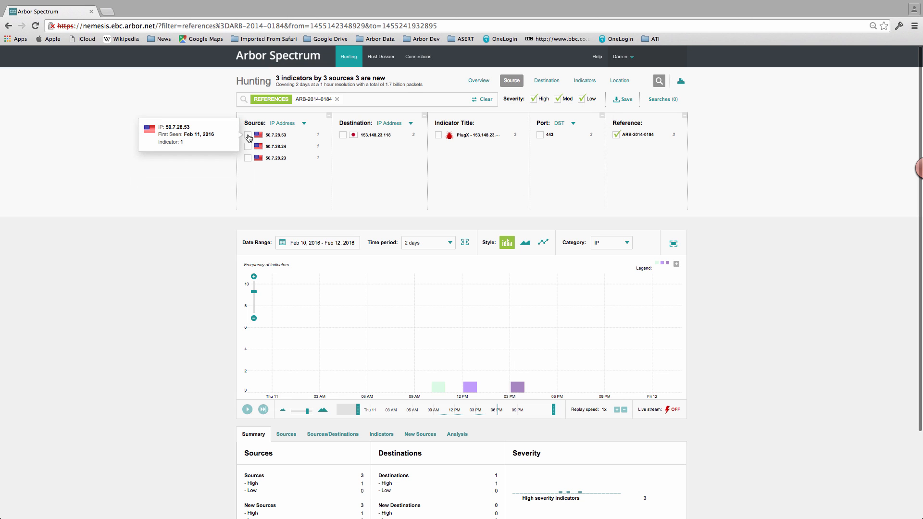
Filter on source 50.7.28.53 only, drop the reference chip, and view results by indicator.
{"action": "left_click", "coordinate": [247, 134]}
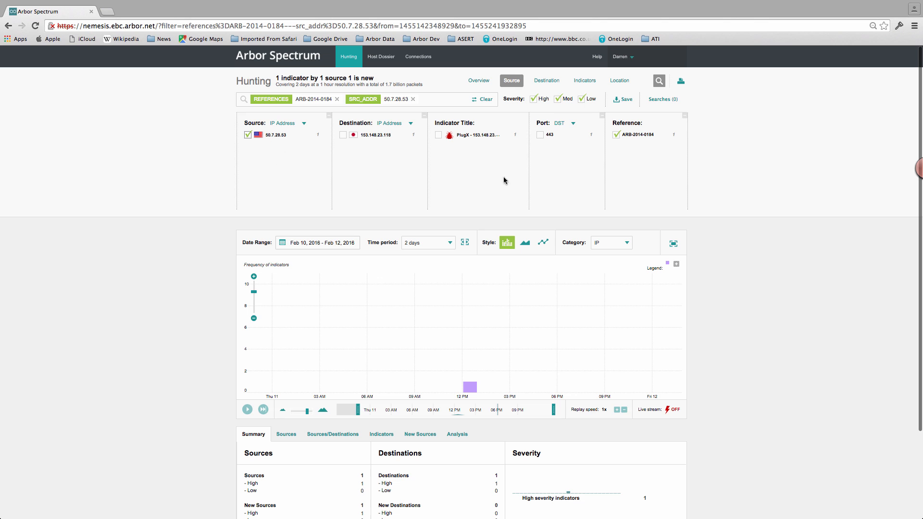
{"action": "left_click", "coordinate": [337, 99]}
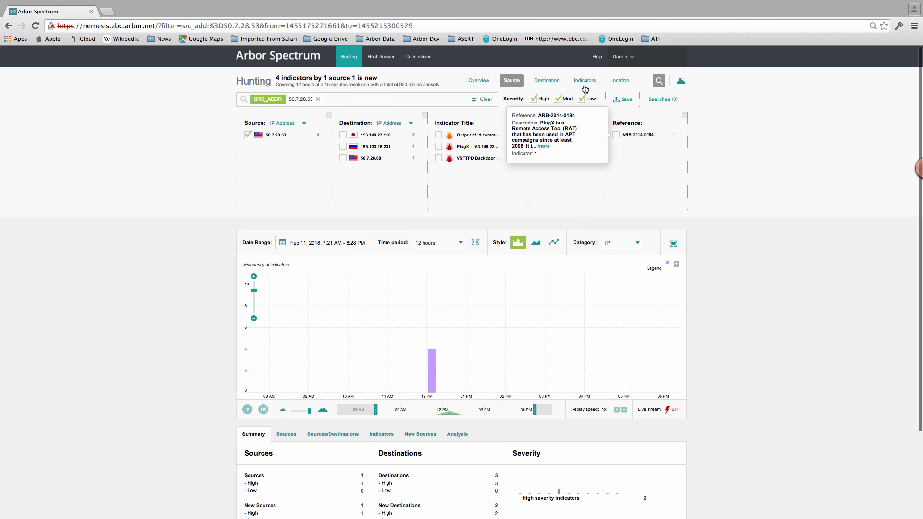
{"action": "left_click", "coordinate": [584, 80]}
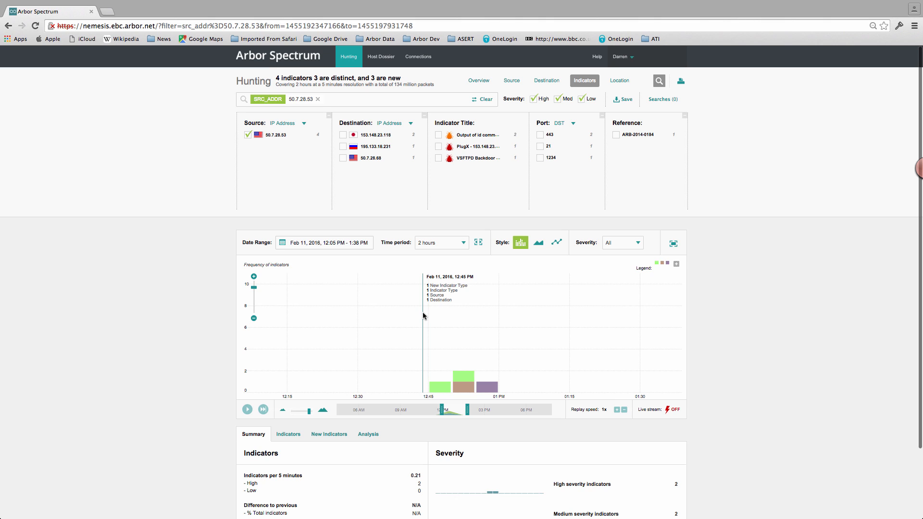
Show the Analysis event table listing the four timed events with destinations and ports.
{"action": "left_click", "coordinate": [368, 434]}
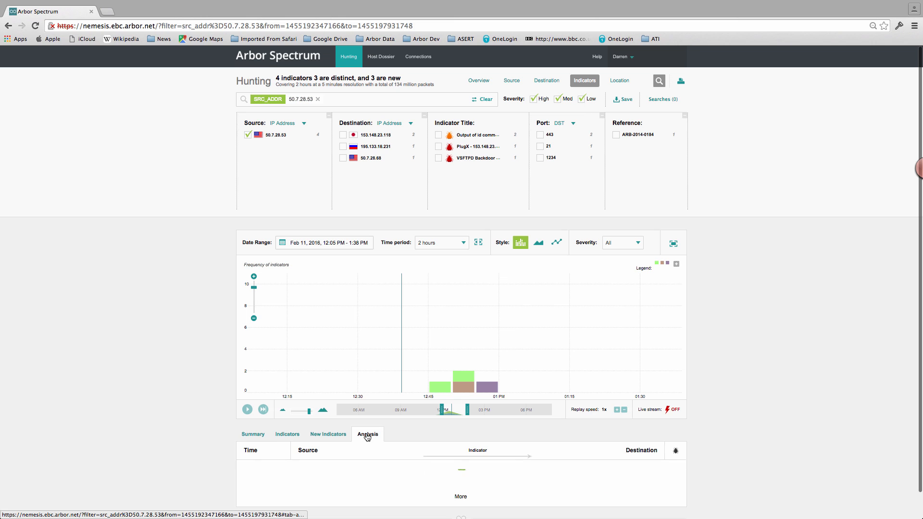
{"action": "scroll", "scroll_direction": "down", "scroll_amount": 3}
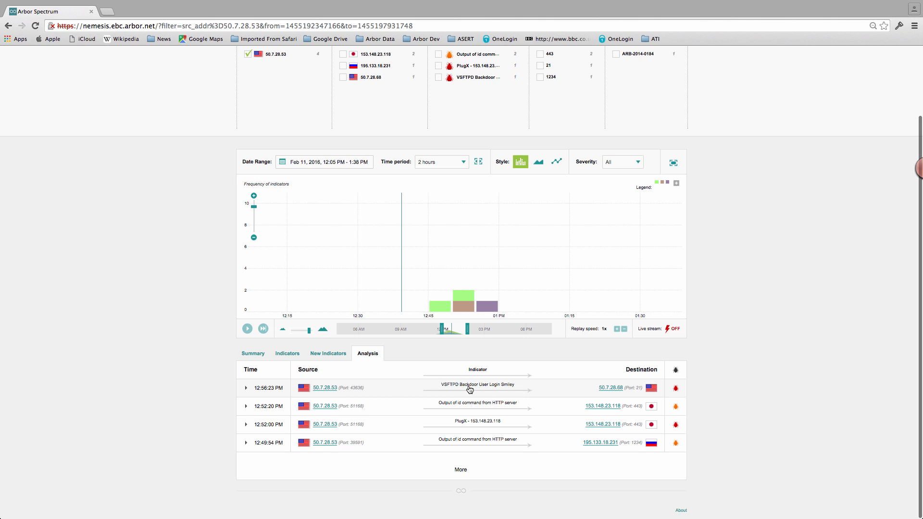
{"action": "mouse_move", "coordinate": [554, 388]}
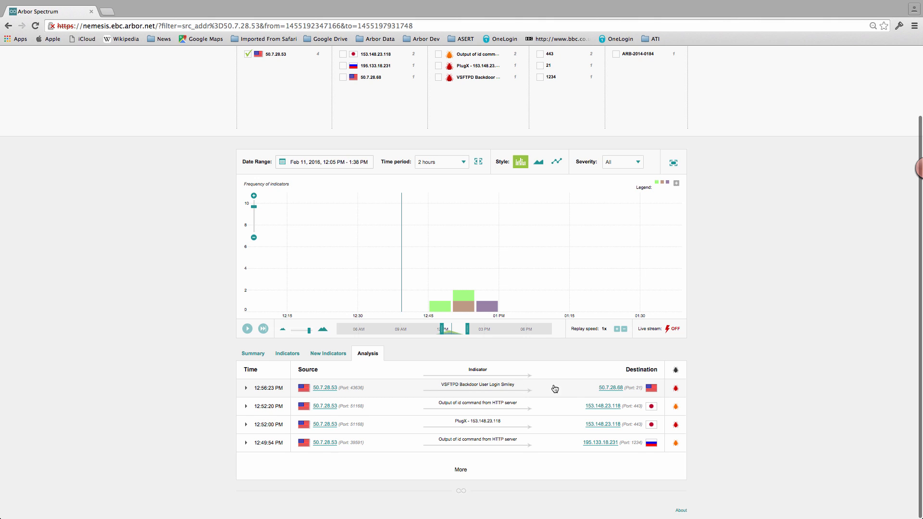
{"action": "mouse_move", "coordinate": [607, 391]}
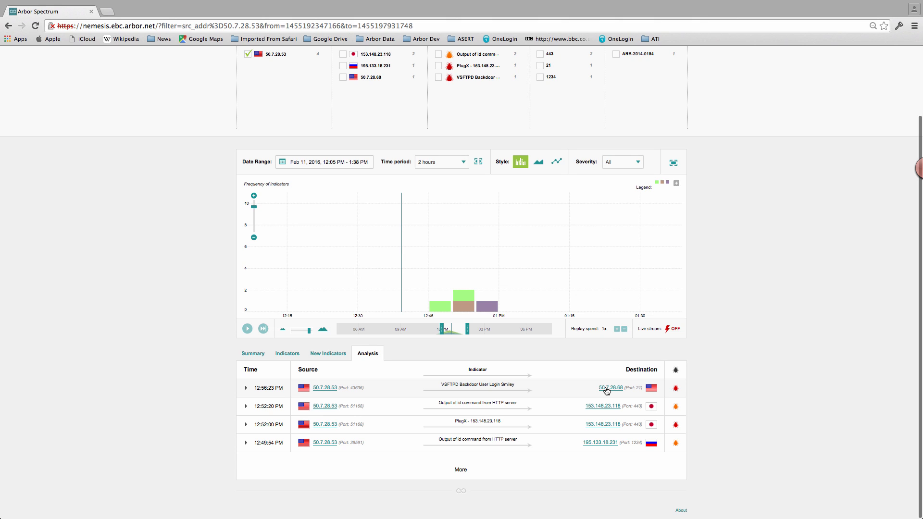
{"action": "mouse_move", "coordinate": [452, 387]}
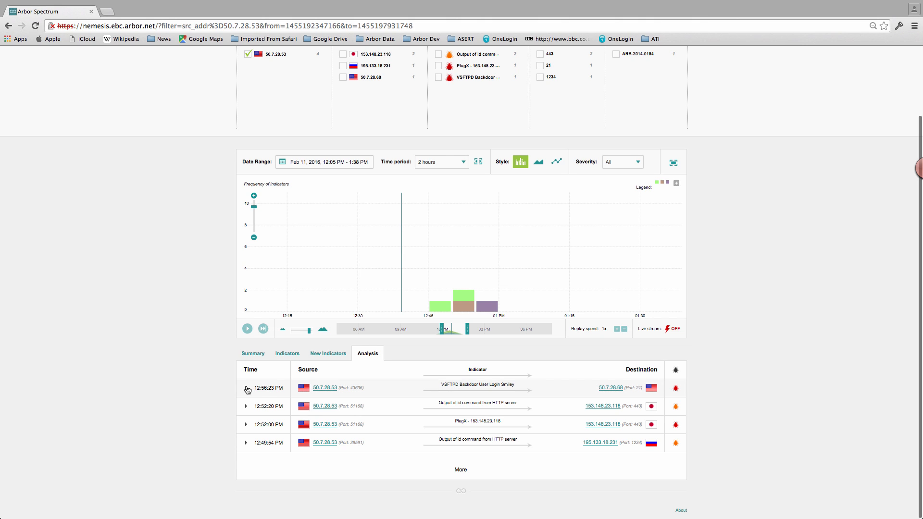
Expand the VSFTPD Backdoor User Login Smiley event and the 12:56:23 PM packet's FTP layer showing USER :).
{"action": "left_click", "coordinate": [247, 387]}
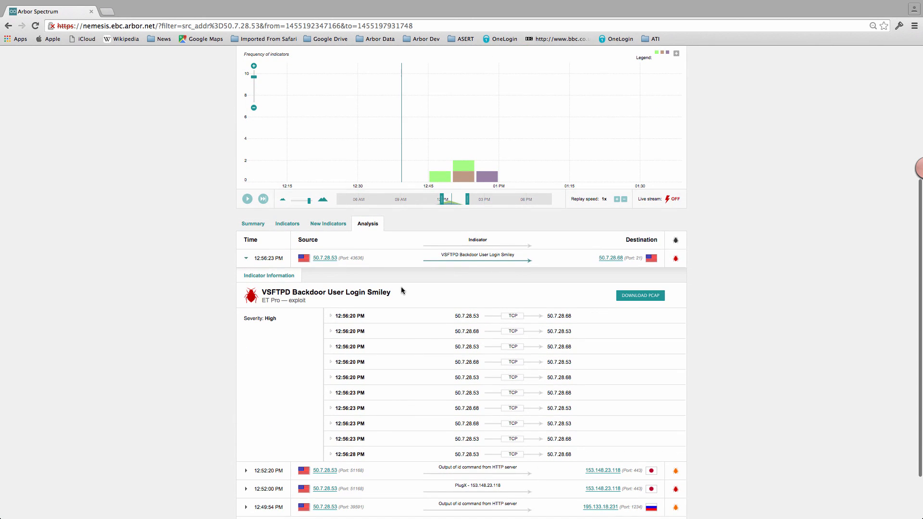
{"action": "mouse_move", "coordinate": [343, 397]}
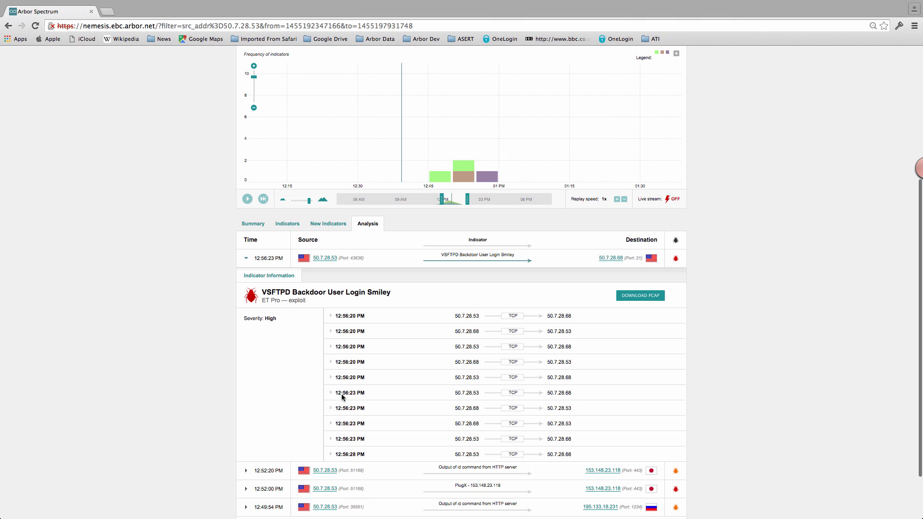
{"action": "left_click", "coordinate": [331, 407]}
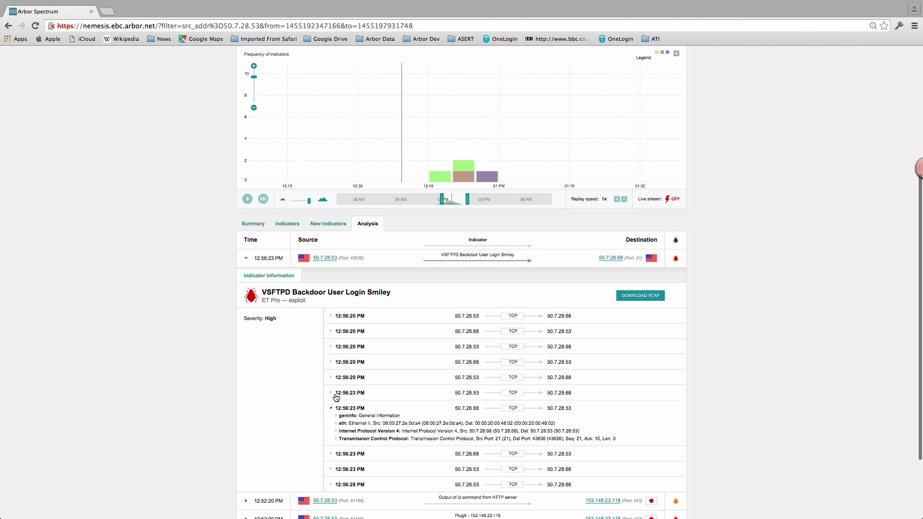
{"action": "left_click", "coordinate": [329, 393]}
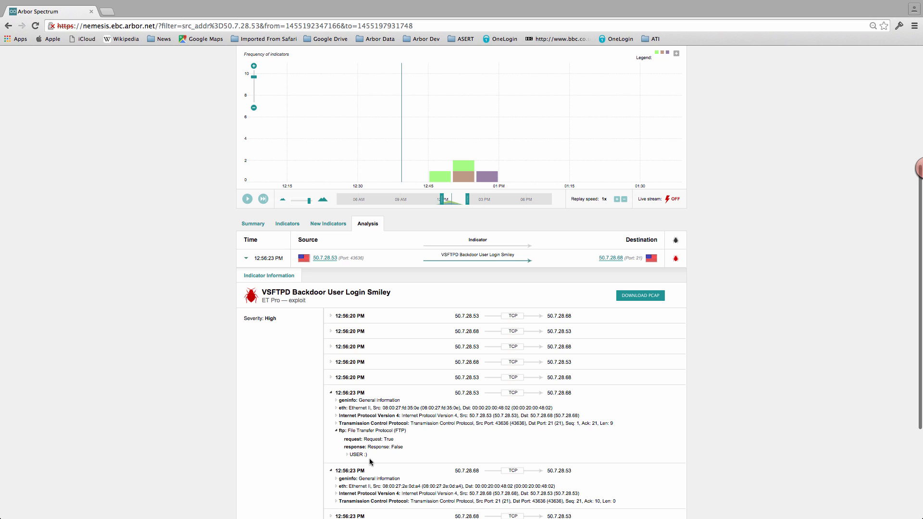
{"action": "mouse_move", "coordinate": [659, 307]}
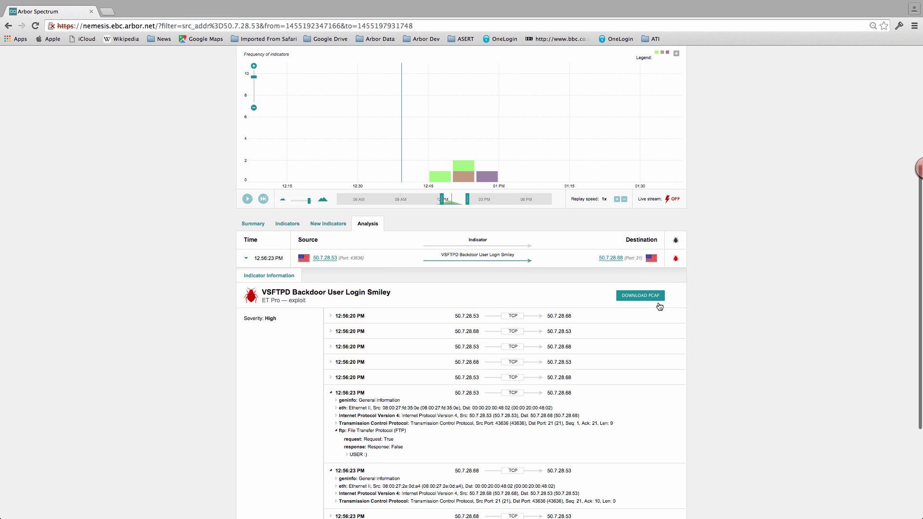
Download the VSFTPD Backdoor event's packet capture as a .pcap via DOWNLOAD PCAP.
{"action": "left_click", "coordinate": [641, 296]}
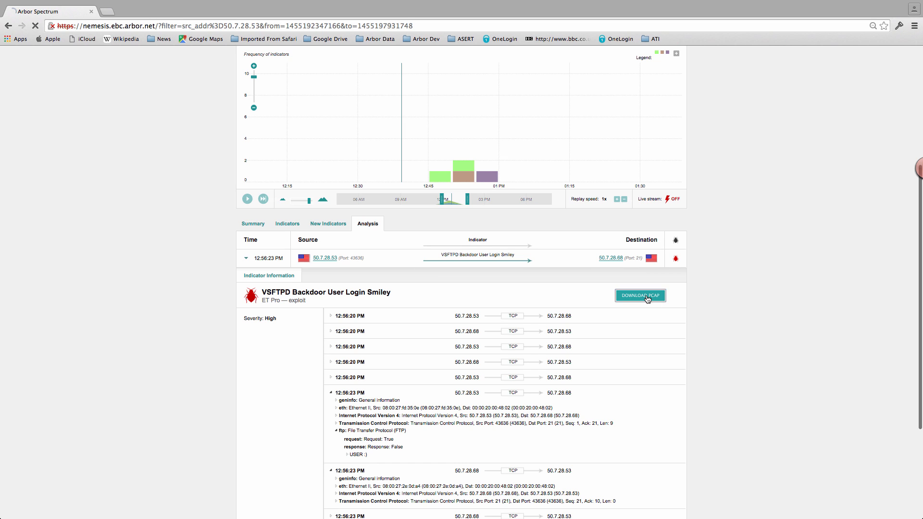
{"action": "left_click", "coordinate": [639, 296]}
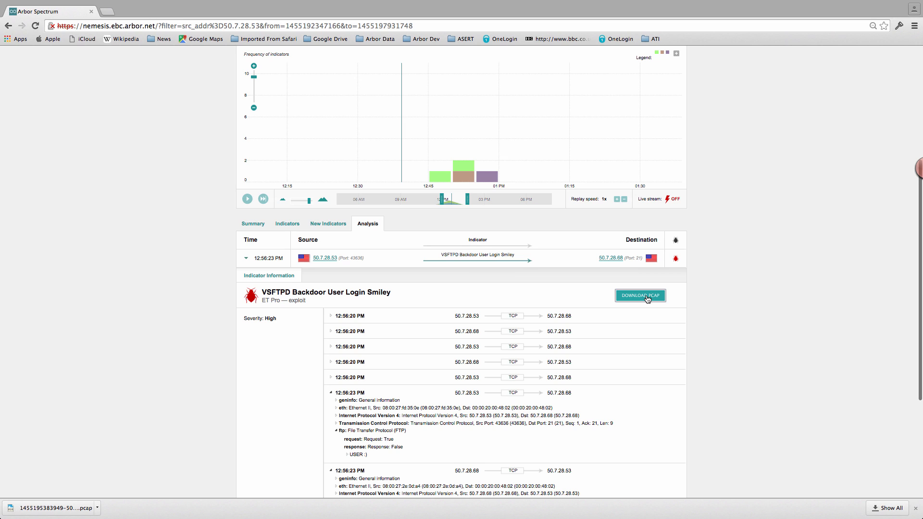
{"action": "mouse_move", "coordinate": [675, 297]}
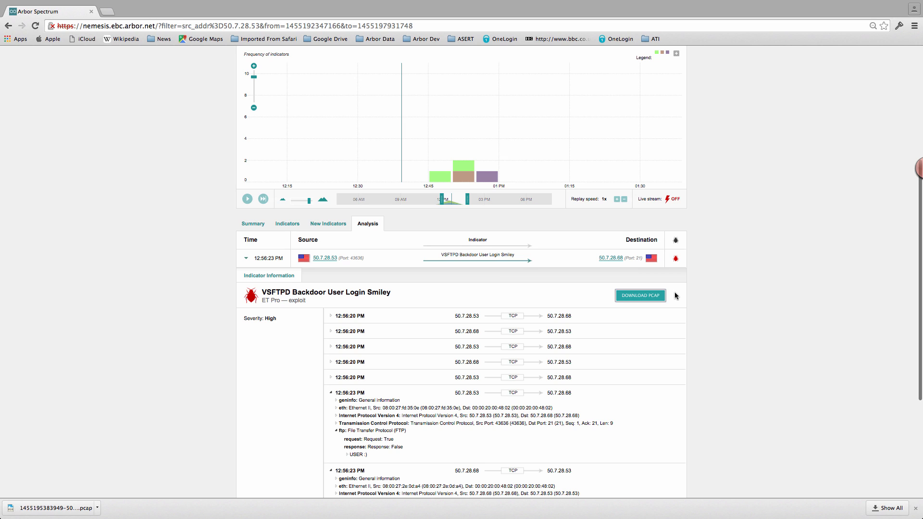
{"action": "mouse_move", "coordinate": [324, 258]}
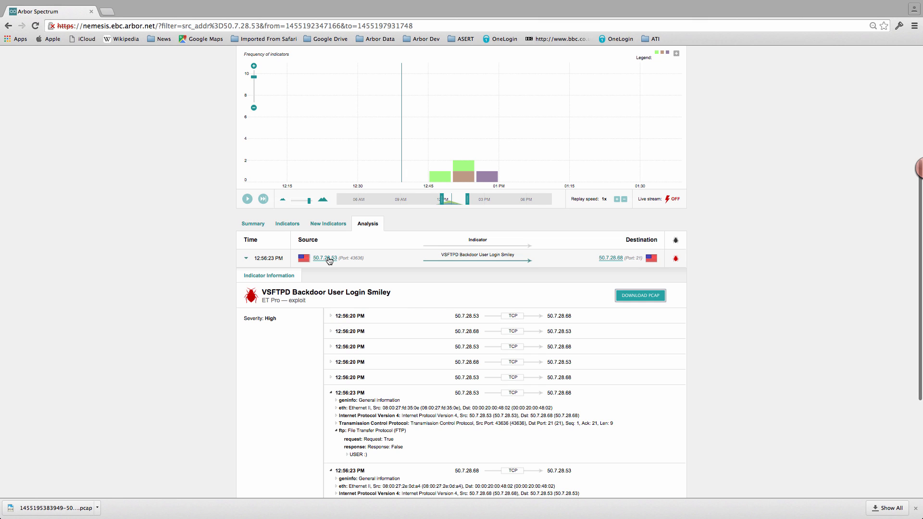
From the source IP 50.7.28.53 popup, choose View Host Dossier to load its dossier.
{"action": "left_click", "coordinate": [324, 258]}
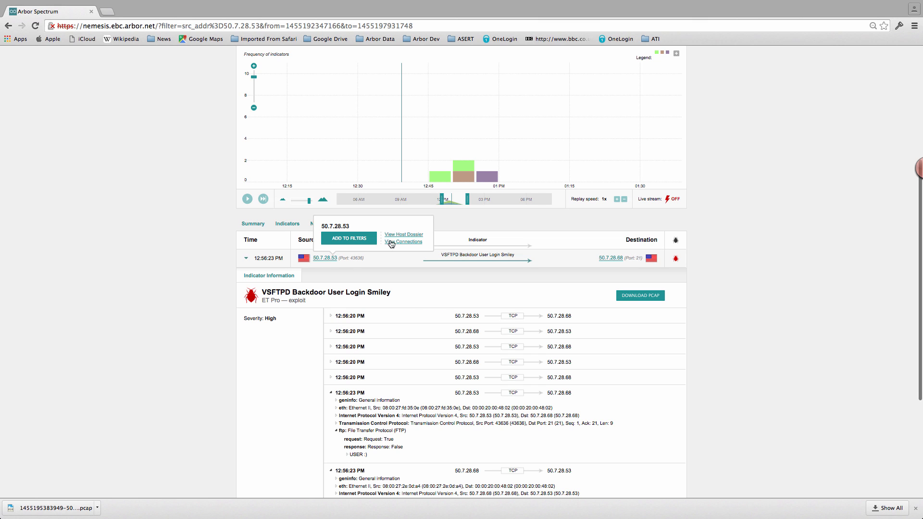
{"action": "left_click", "coordinate": [403, 234]}
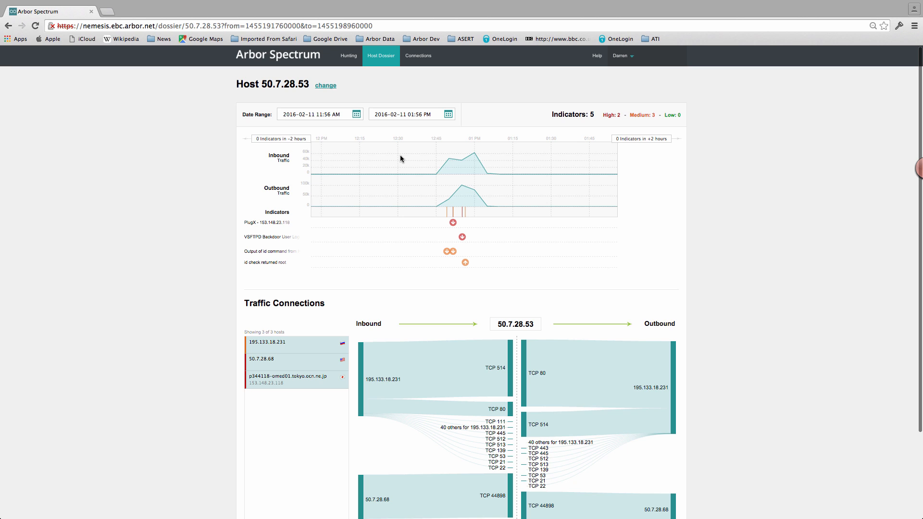
{"action": "mouse_move", "coordinate": [457, 287]}
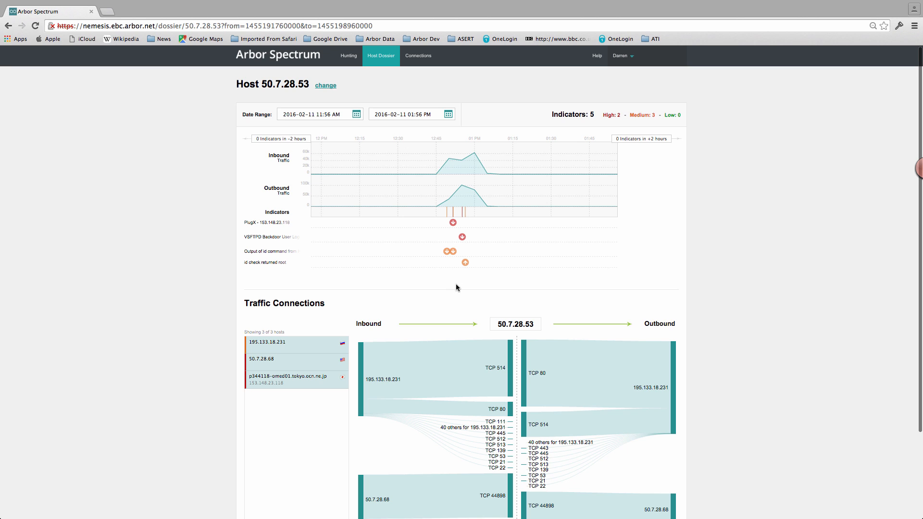
Expand the PlugX and VSFTPD Backdoor indicator details and move down to Traffic Connections with 50.7.28.68.
{"action": "left_click", "coordinate": [453, 222]}
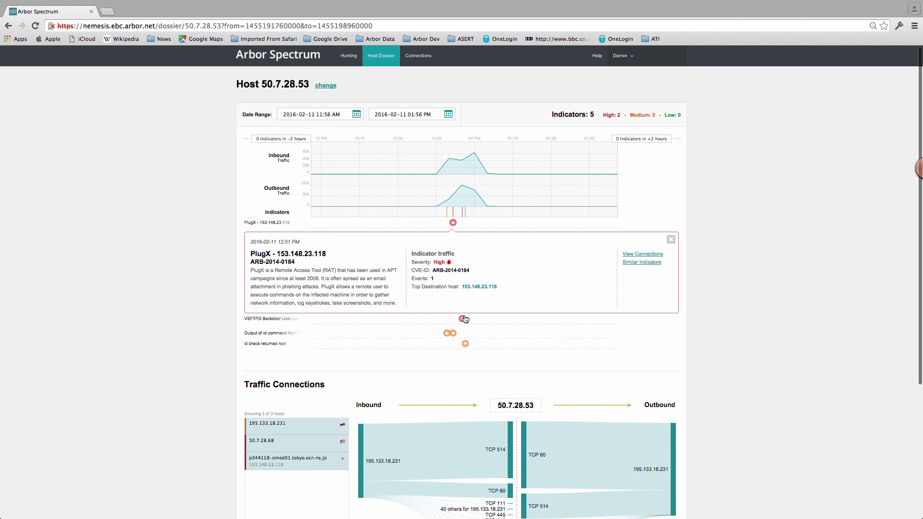
{"action": "left_click", "coordinate": [463, 318]}
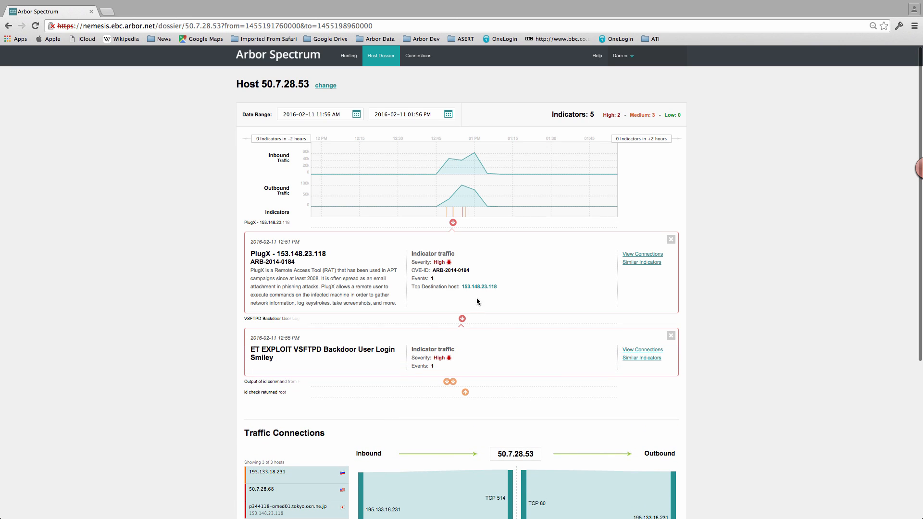
{"action": "mouse_move", "coordinate": [480, 295]}
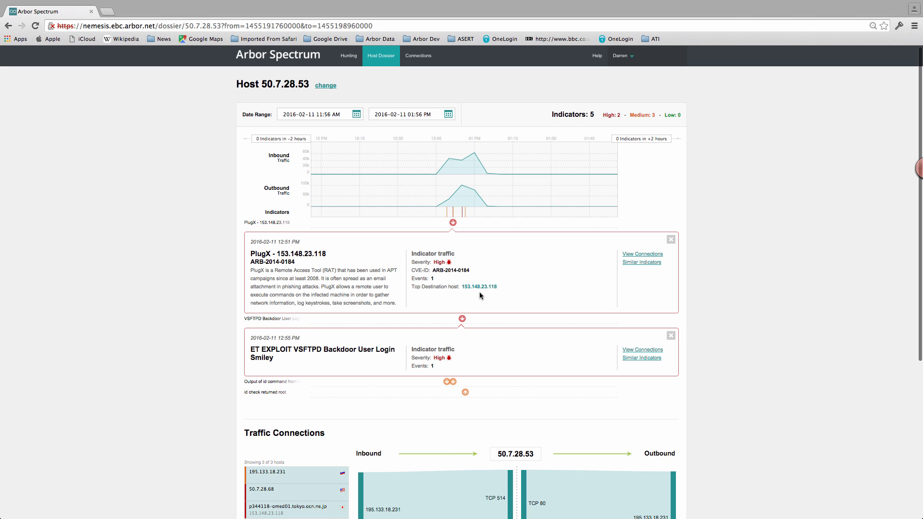
{"action": "scroll", "scroll_direction": "down", "scroll_amount": 3}
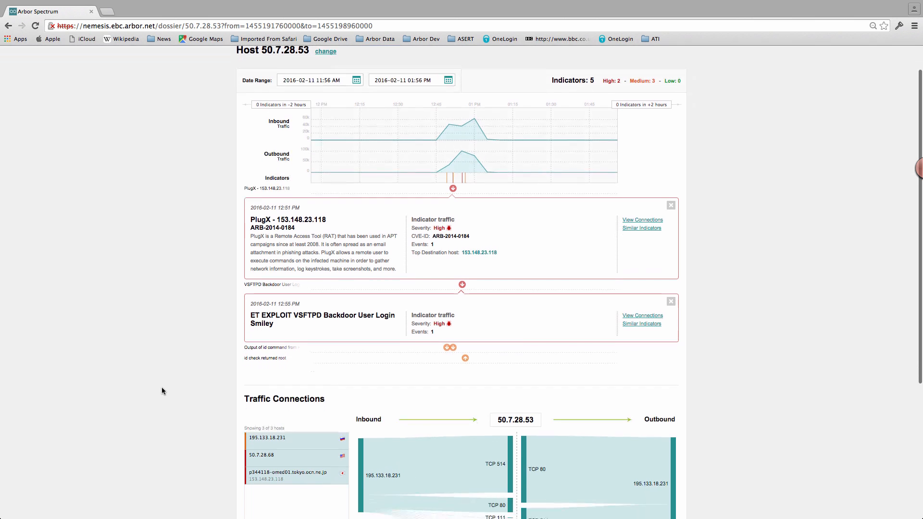
{"action": "scroll", "scroll_direction": "down", "scroll_amount": 3}
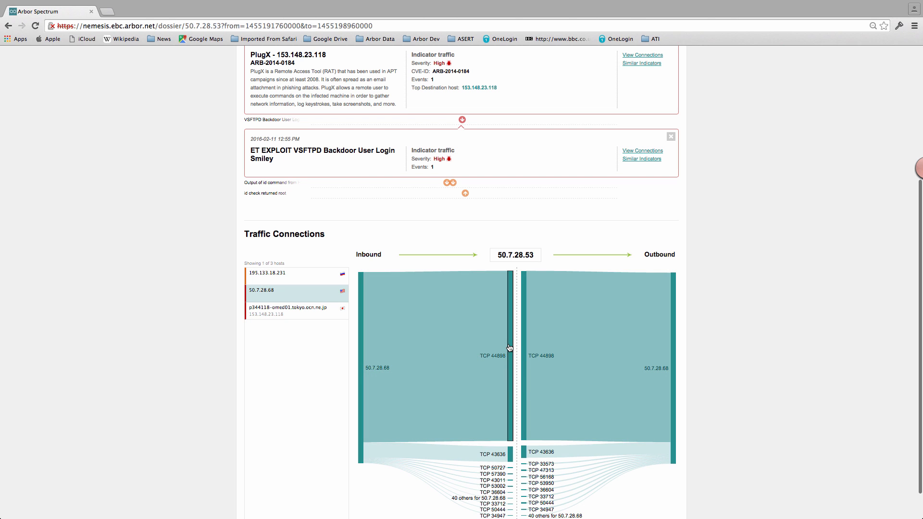
{"action": "mouse_move", "coordinate": [508, 347]}
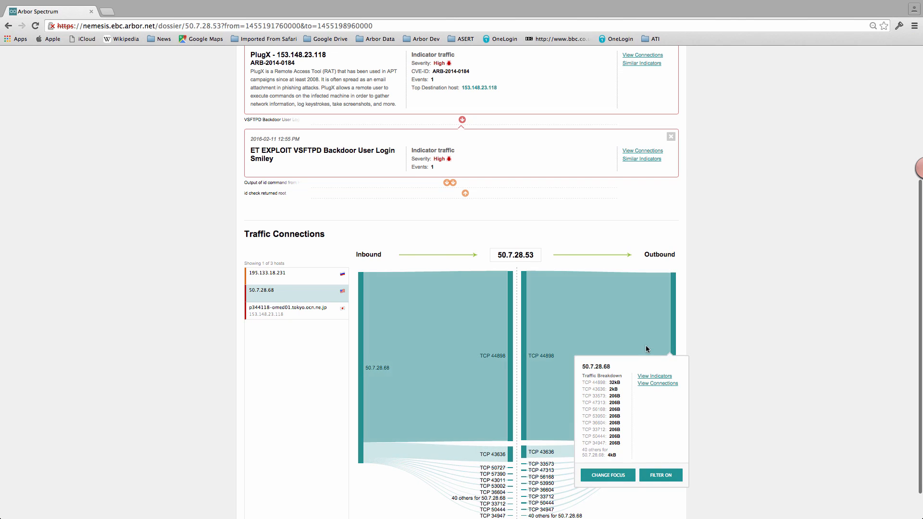
{"action": "mouse_move", "coordinate": [496, 329]}
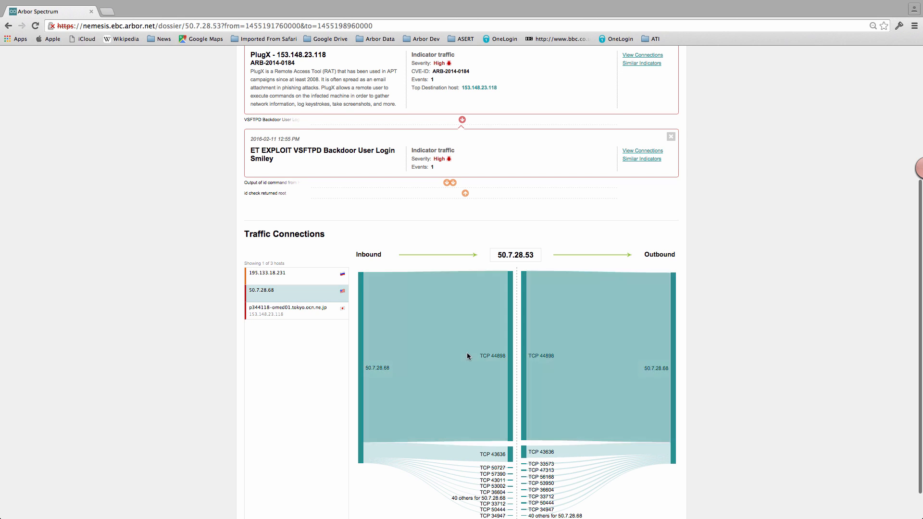
Show the outbound 50.7.28.68 breakdown: TCP 44896 32 kB, TCP 43636 2 kB, other 206 B.
{"action": "scroll", "scroll_direction": "down", "scroll_amount": 3}
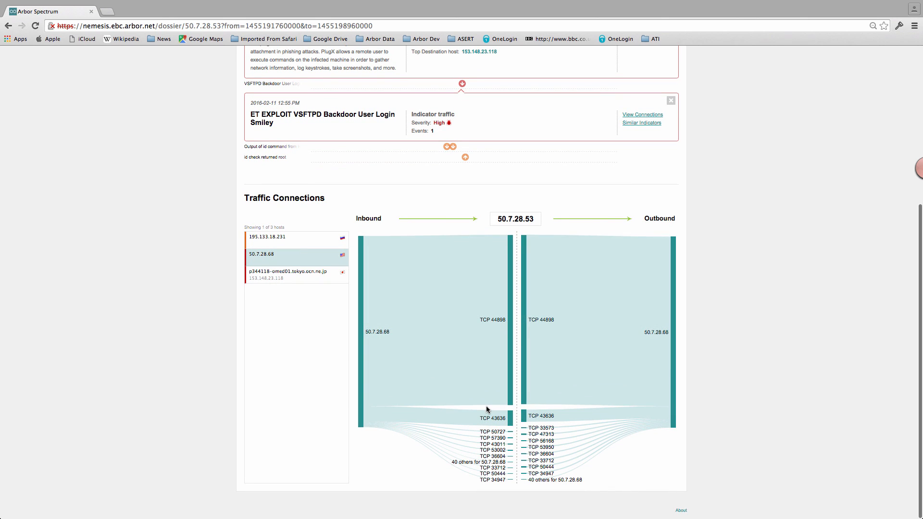
{"action": "mouse_move", "coordinate": [498, 449]}
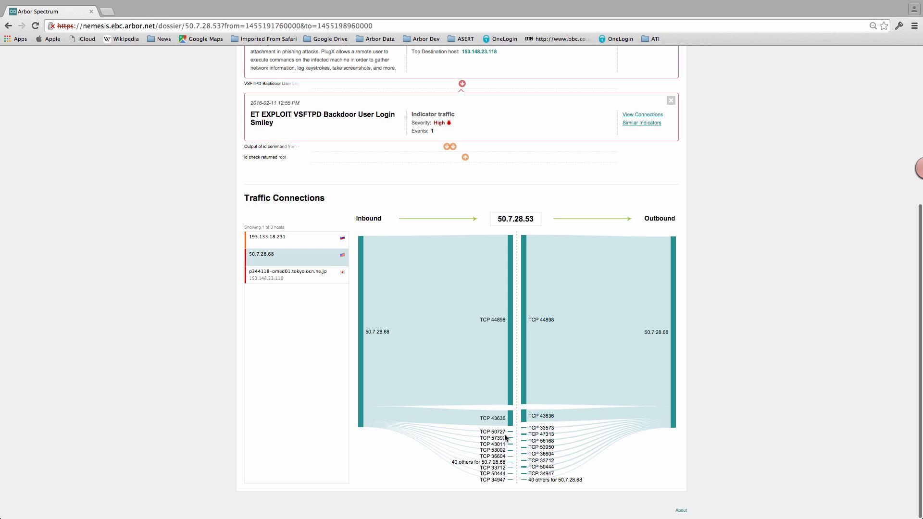
{"action": "mouse_move", "coordinate": [678, 338]}
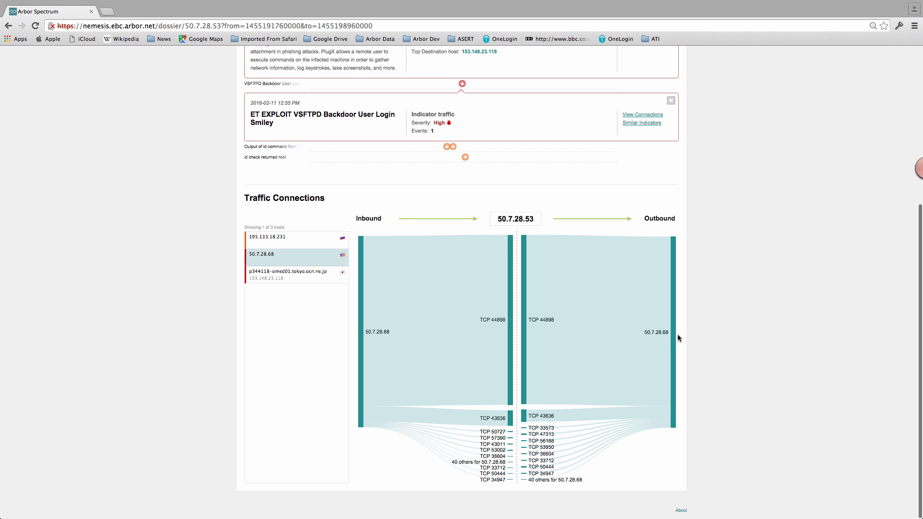
{"action": "left_click", "coordinate": [674, 336]}
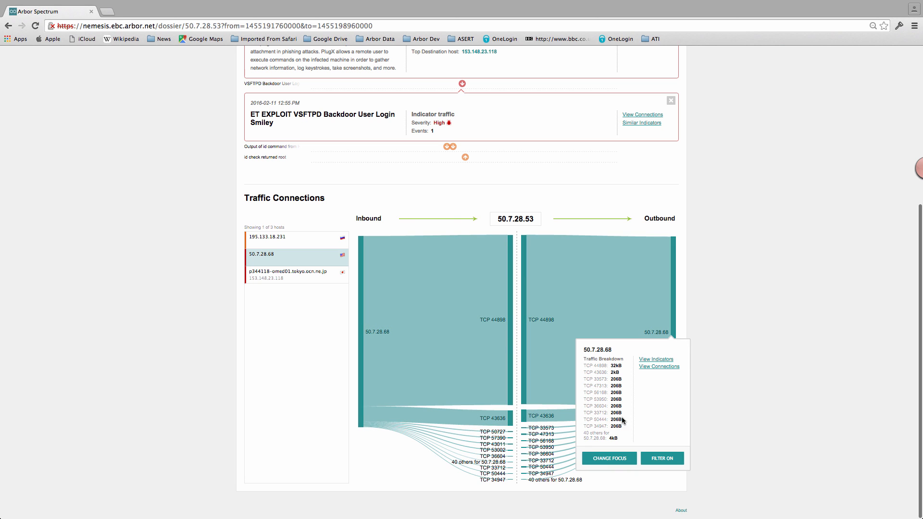
{"action": "mouse_move", "coordinate": [615, 447]}
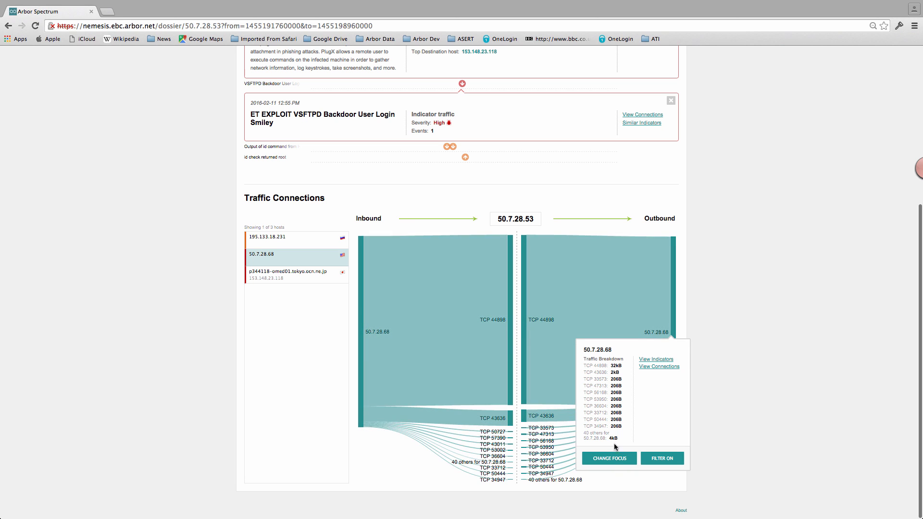
Change focus to the 50.7.28.68 dossier and choose View Connections for outbound host 164.43.38.174.
{"action": "left_click", "coordinate": [607, 458]}
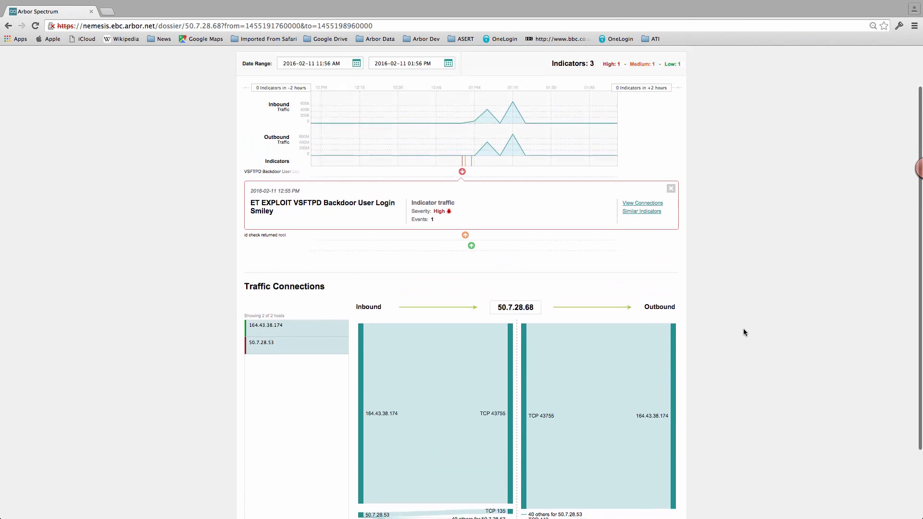
{"action": "scroll", "scroll_direction": "up", "scroll_amount": 3}
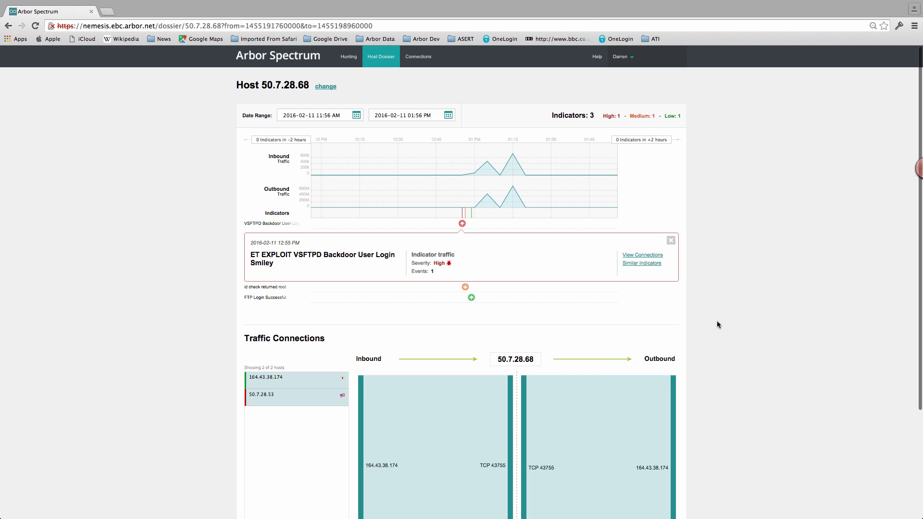
{"action": "mouse_move", "coordinate": [715, 324]}
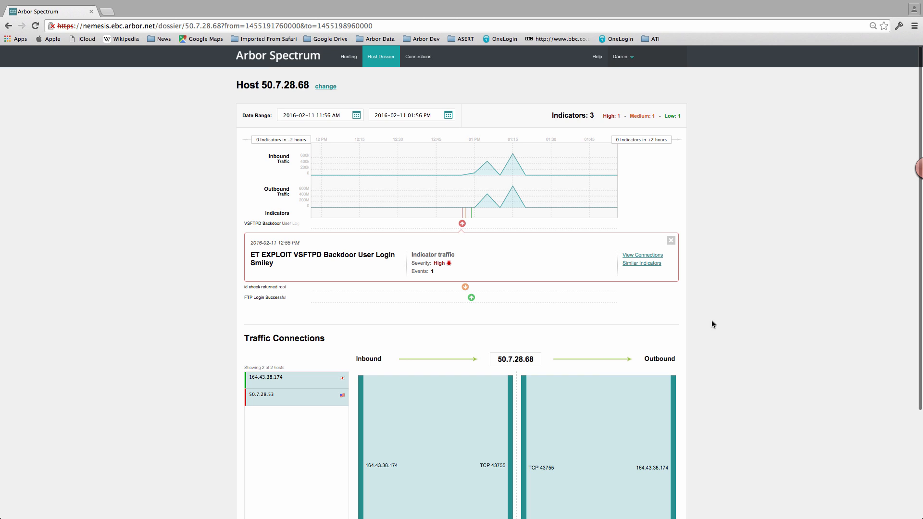
{"action": "mouse_move", "coordinate": [472, 259]}
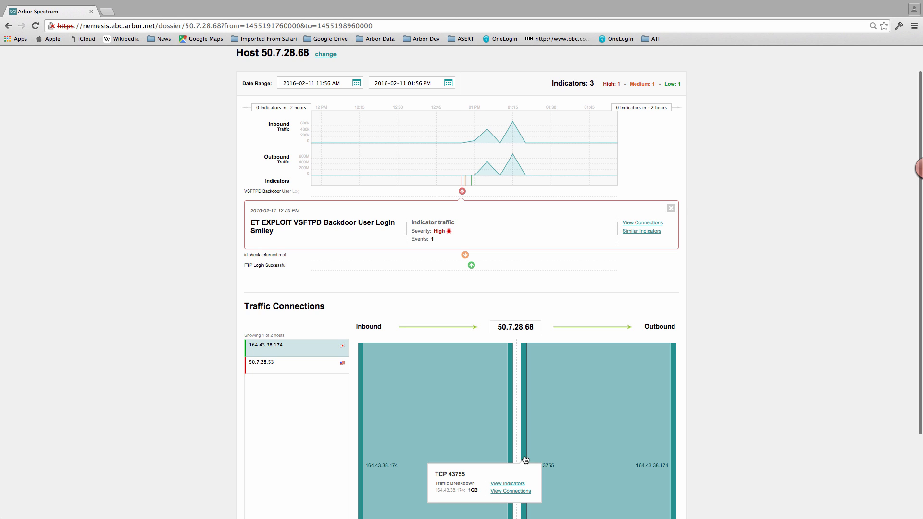
{"action": "mouse_move", "coordinate": [674, 463]}
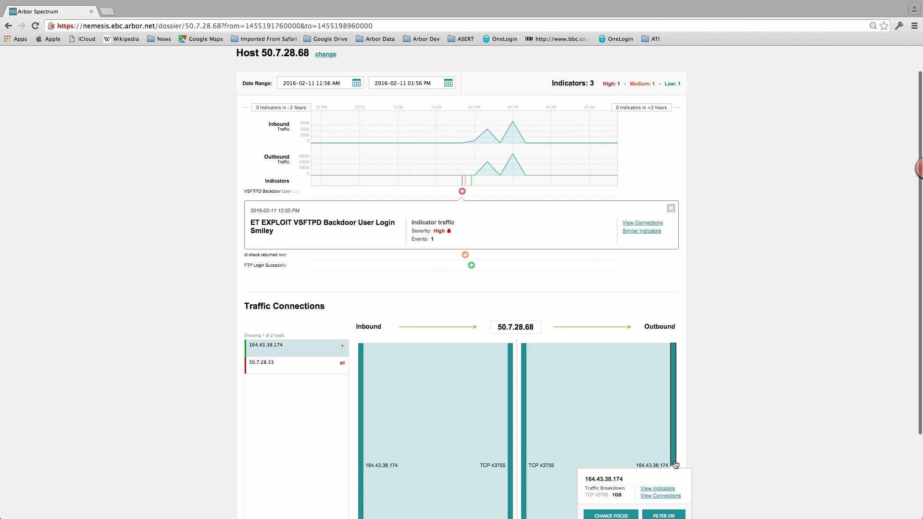
{"action": "left_click", "coordinate": [659, 496]}
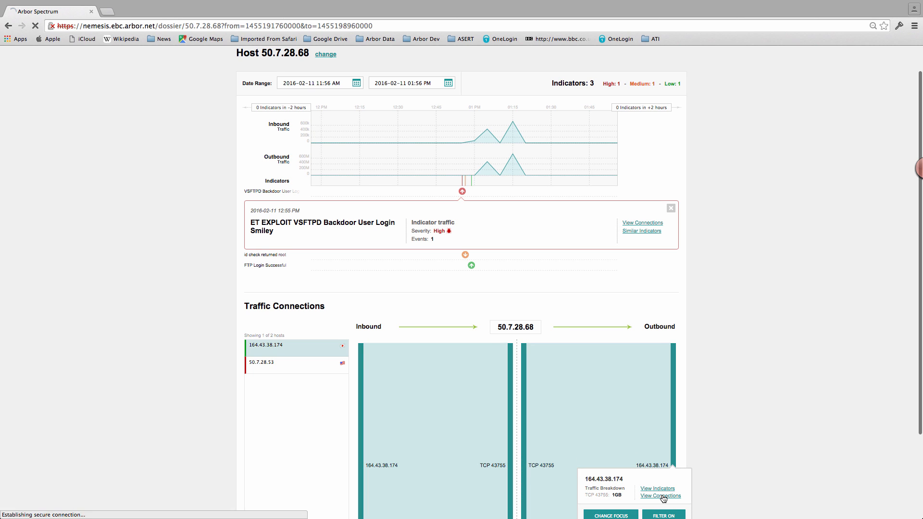
Search connections between 50.7.28.68 and 164.43.38.174 on any service until the result shows Complete.
{"action": "left_click", "coordinate": [659, 496]}
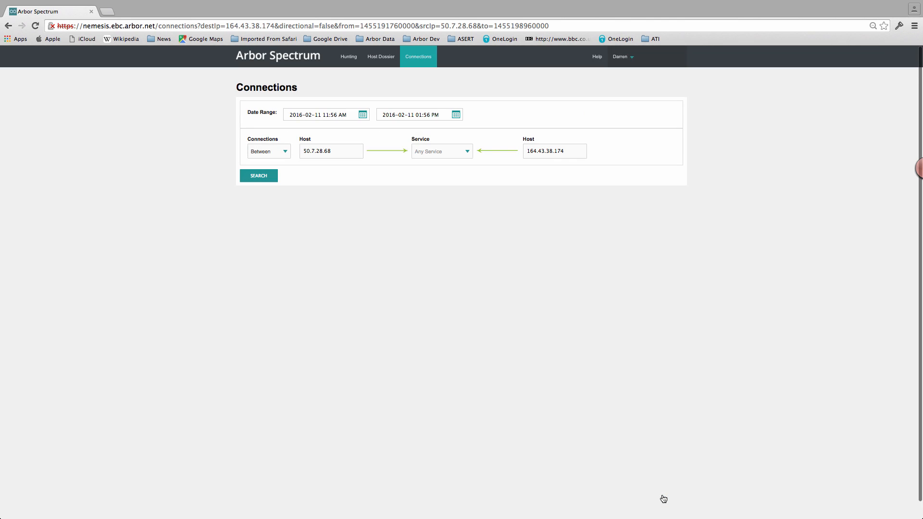
{"action": "left_click", "coordinate": [259, 175]}
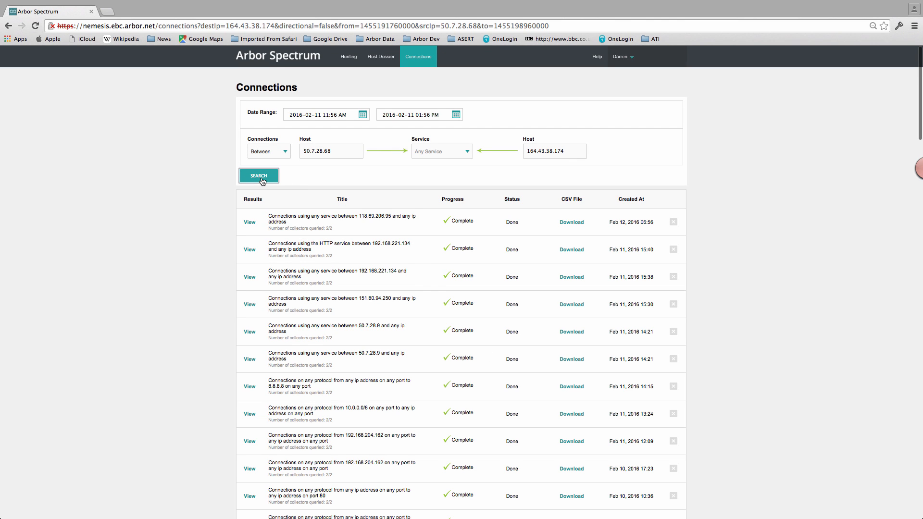
{"action": "left_click", "coordinate": [258, 175]}
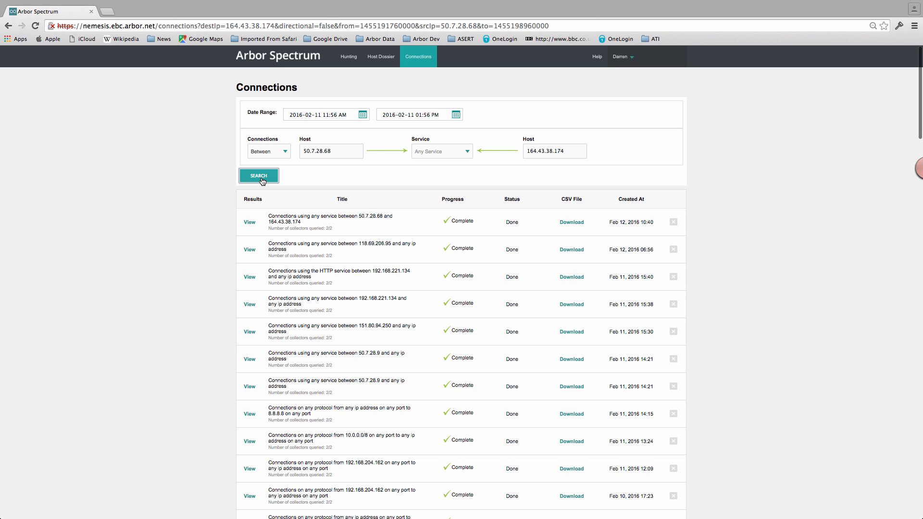
{"action": "mouse_move", "coordinate": [247, 206]}
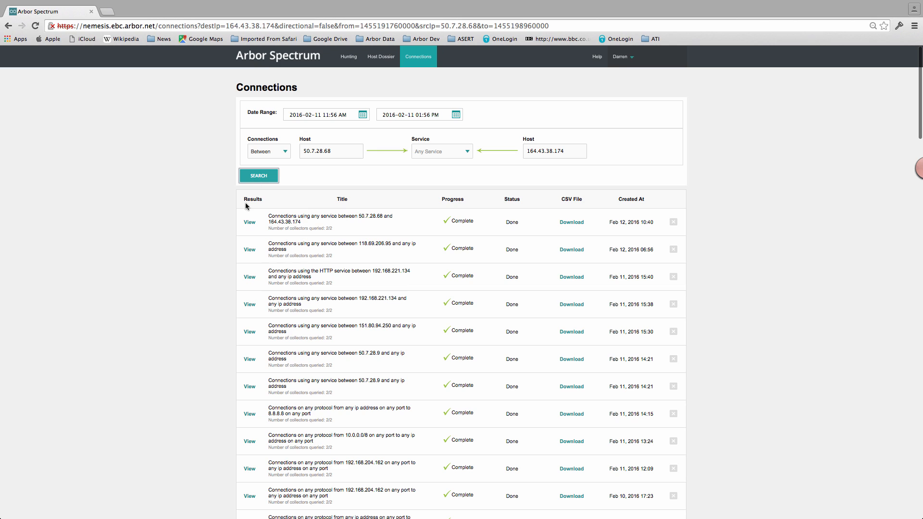
View the two FTP connection results and expand the 12:59:15 PM one: 457 MB in 1m44s.
{"action": "left_click", "coordinate": [249, 222]}
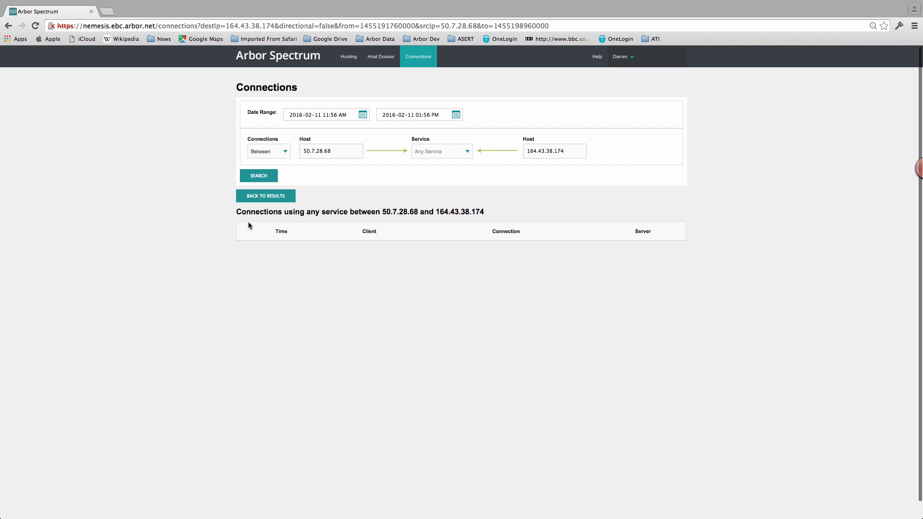
{"action": "left_click", "coordinate": [258, 175]}
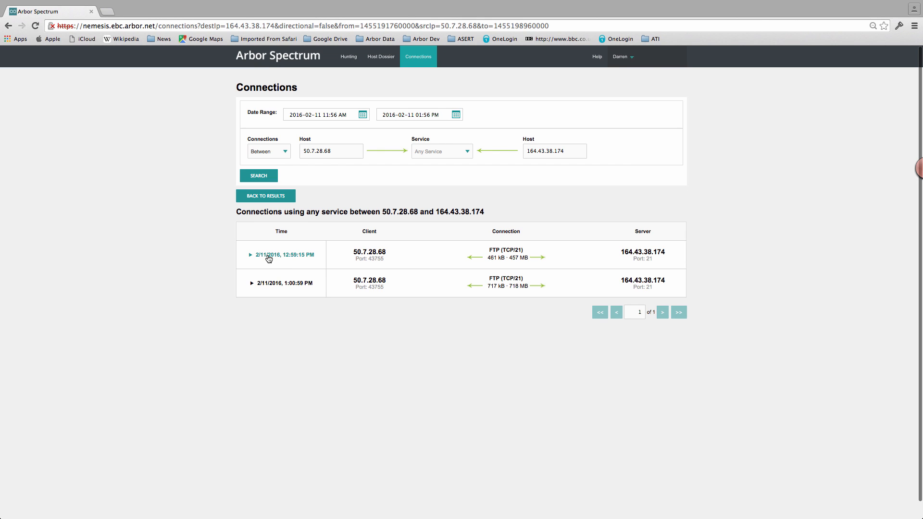
{"action": "left_click", "coordinate": [268, 253]}
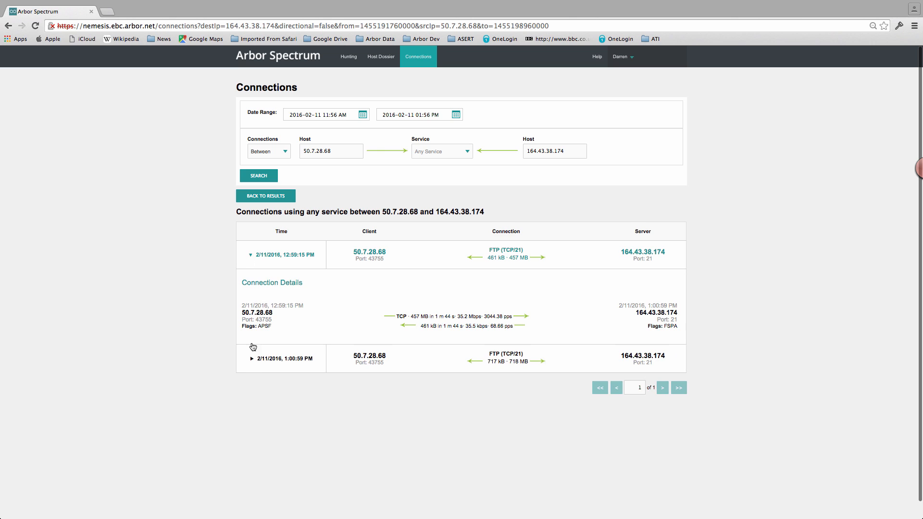